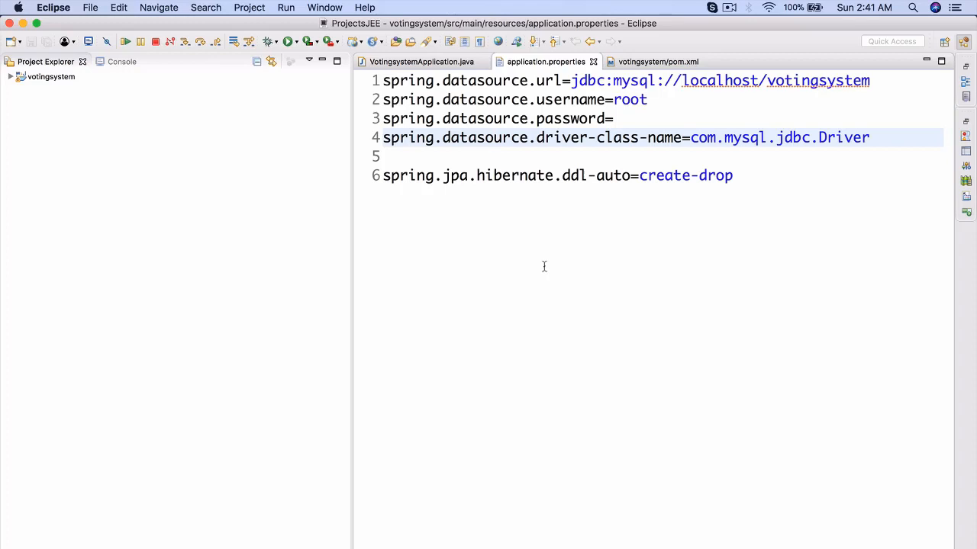
Start a new Java package under the src/main/java source folder
left_click(495, 138)
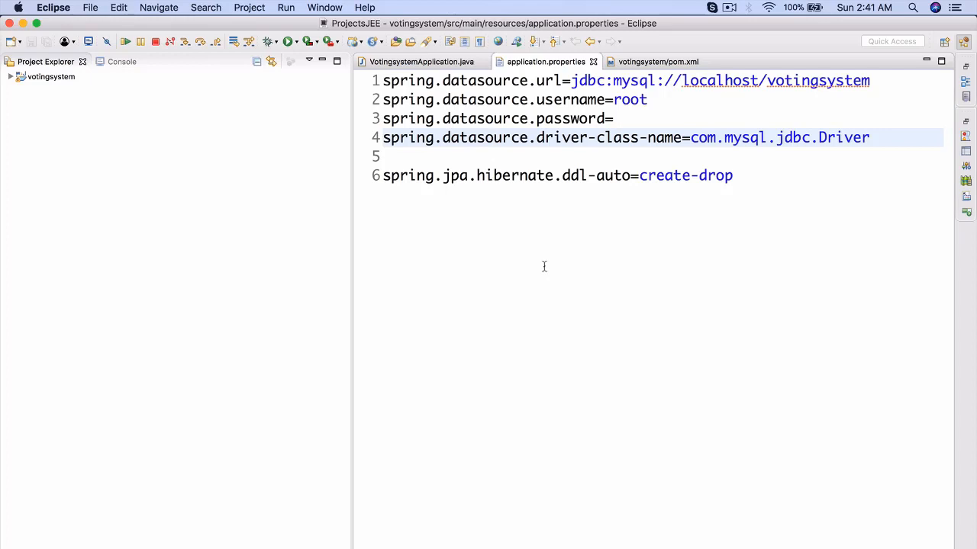
left_click(494, 137)
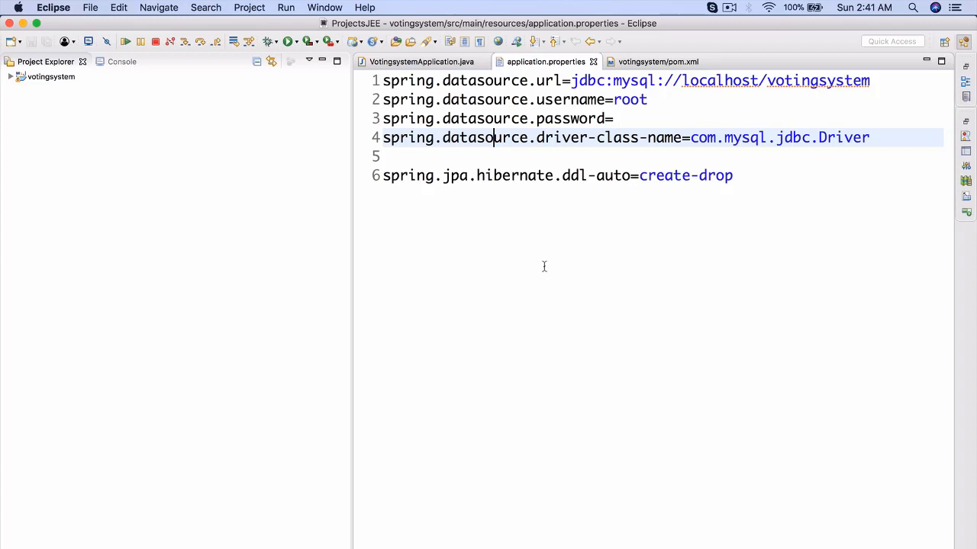
right_click(45, 85)
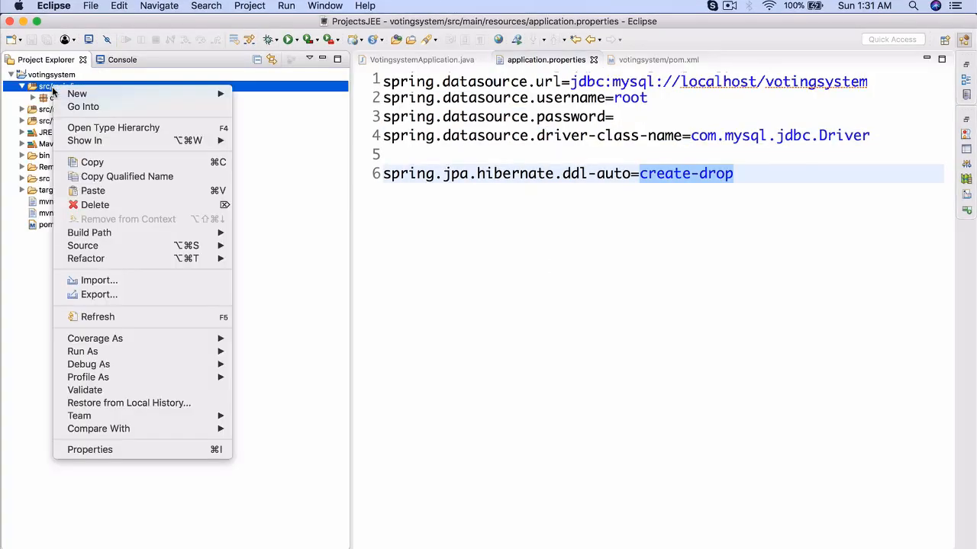
mouse_move(76, 94)
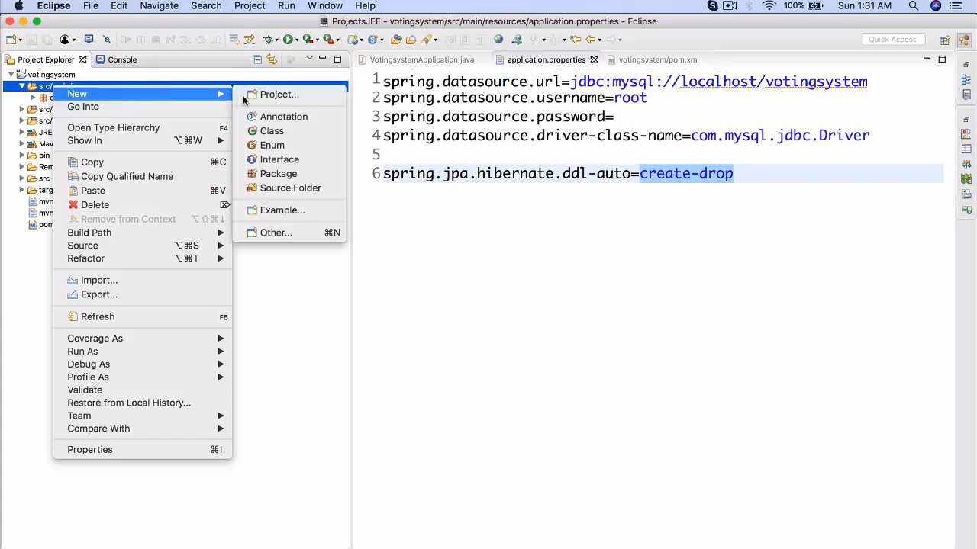
left_click(272, 145)
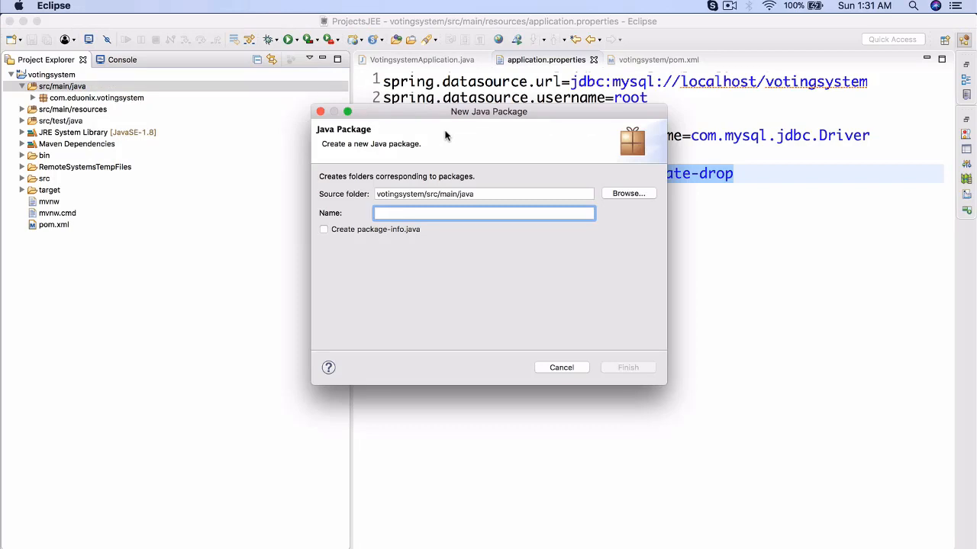
Name the package com.eduonix.votingsystem.entity and finish creating it
type("com")
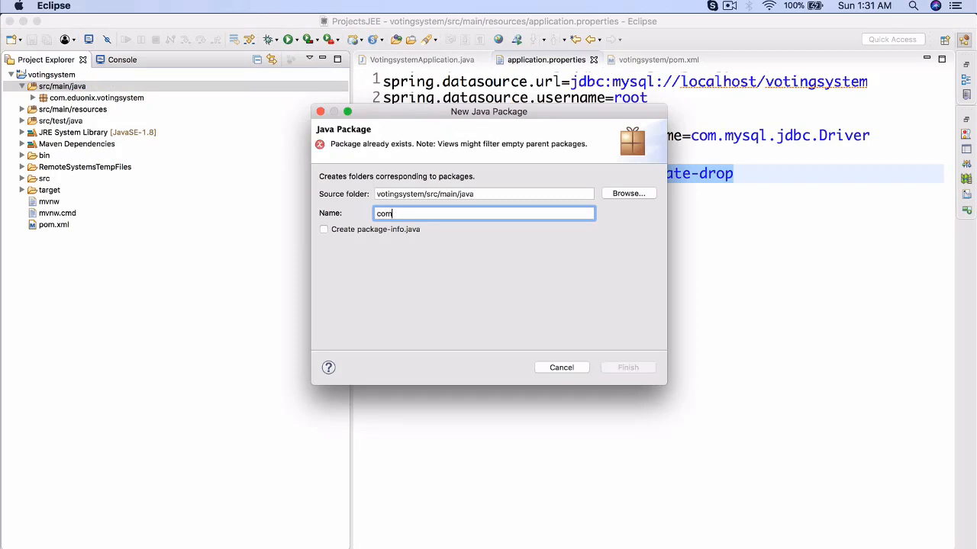
type(".eduonix.vot")
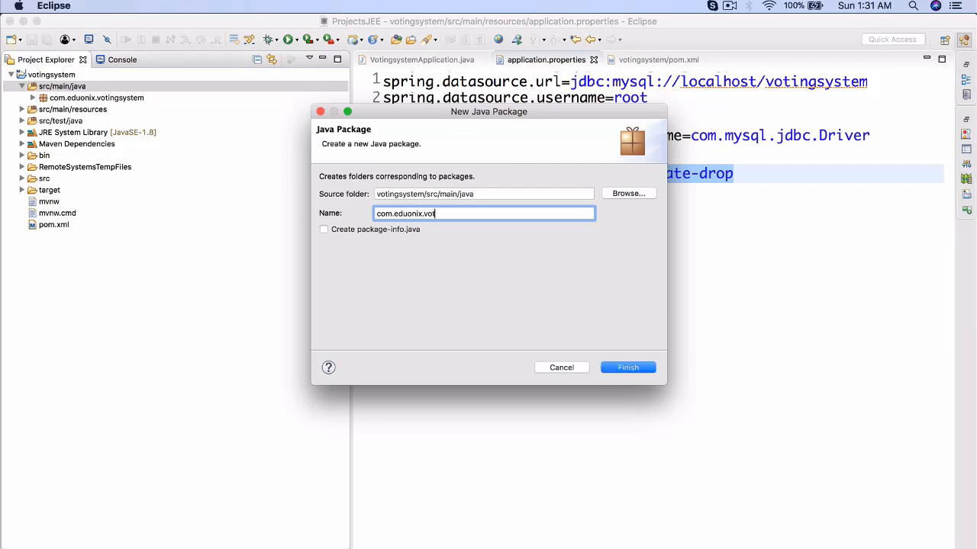
type("ingsystem.")
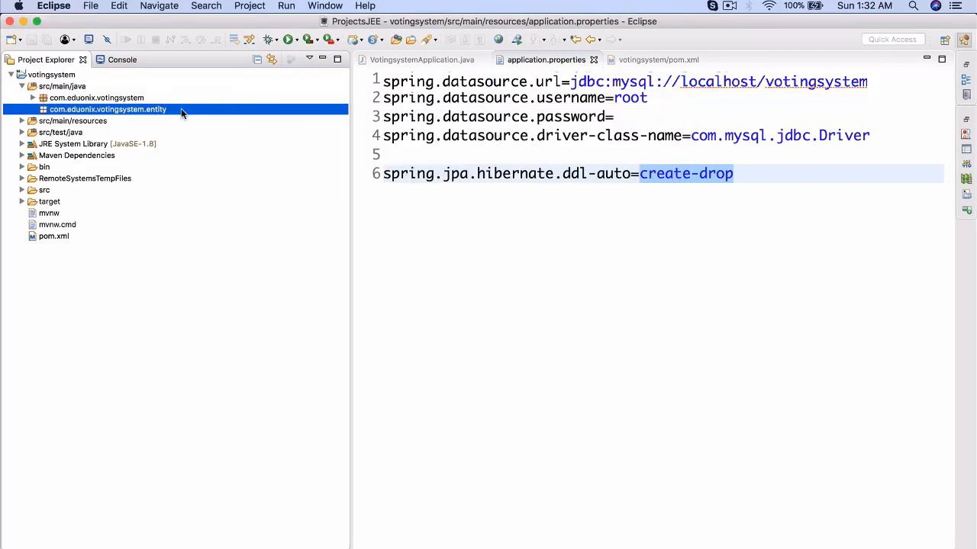
Create a new class named Citizen in the entity package and open it
right_click(106, 110)
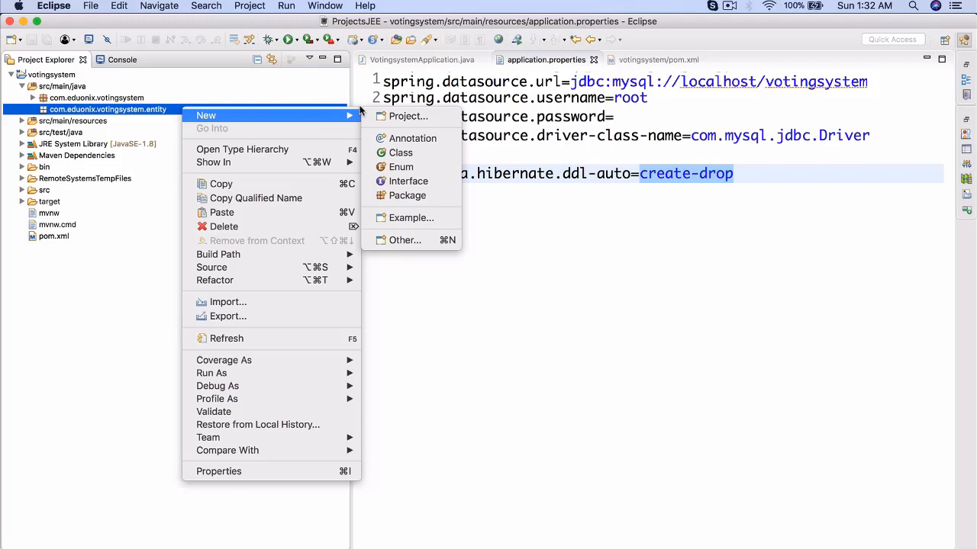
left_click(400, 152)
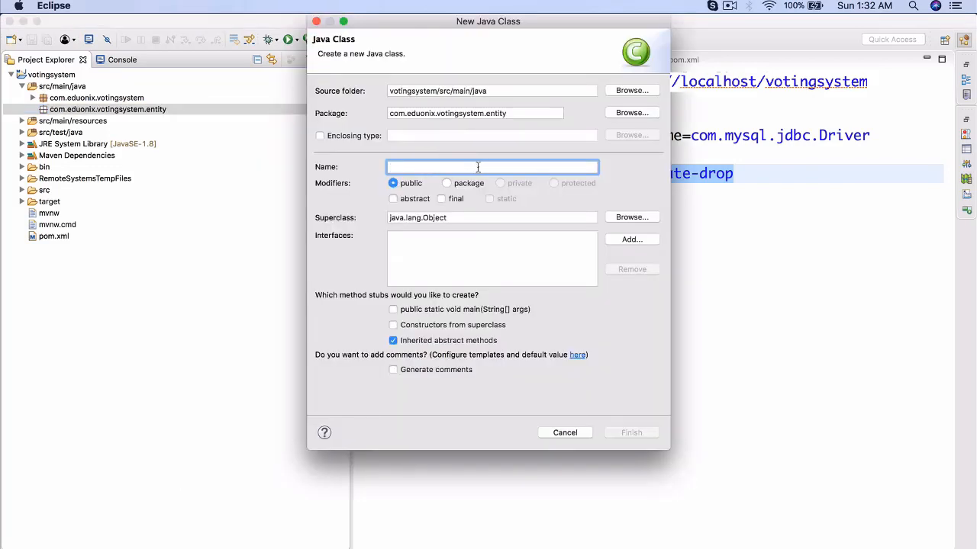
type("Citizen")
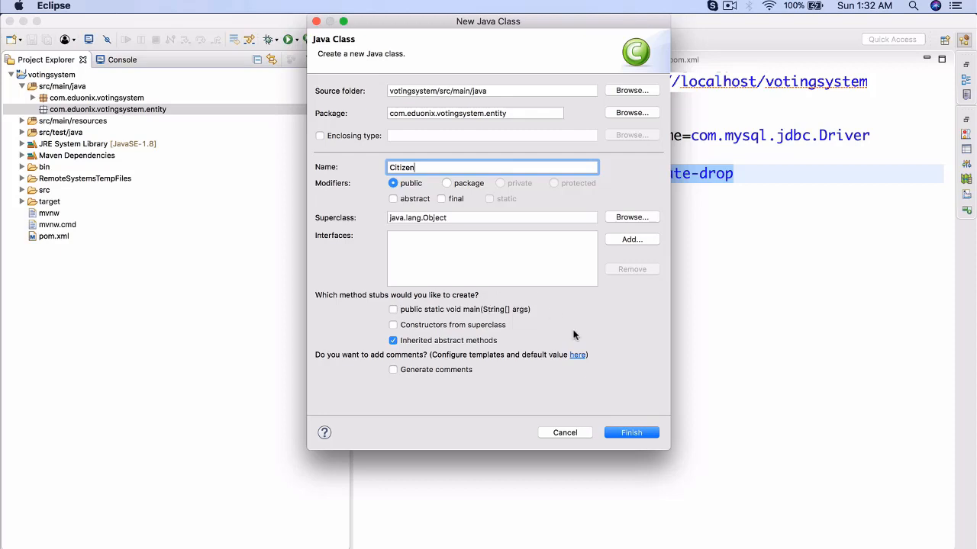
left_click(632, 433)
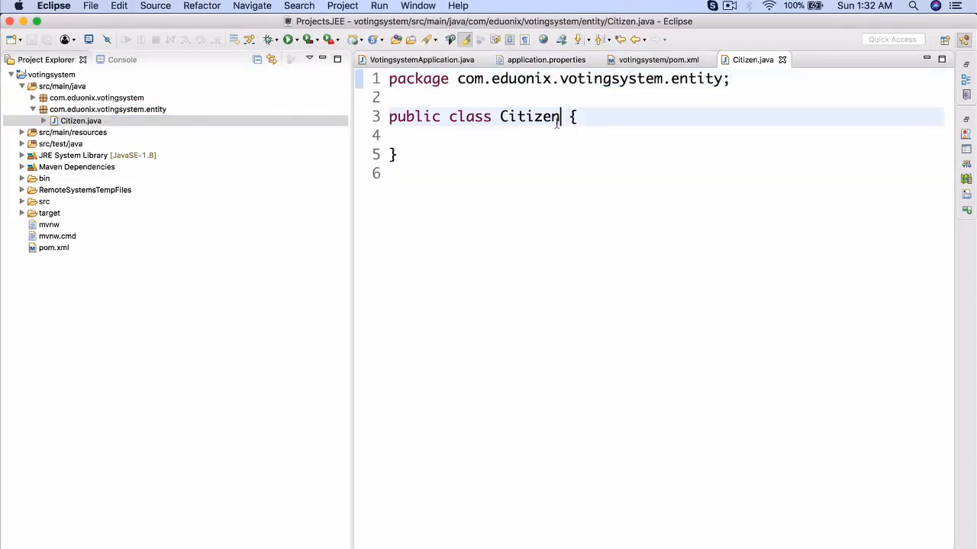
type("!")
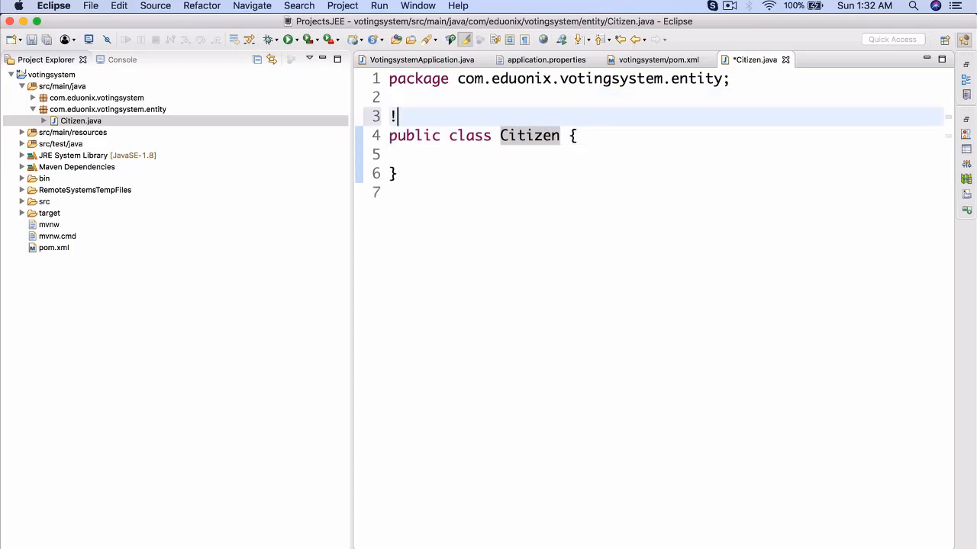
type("@Table")
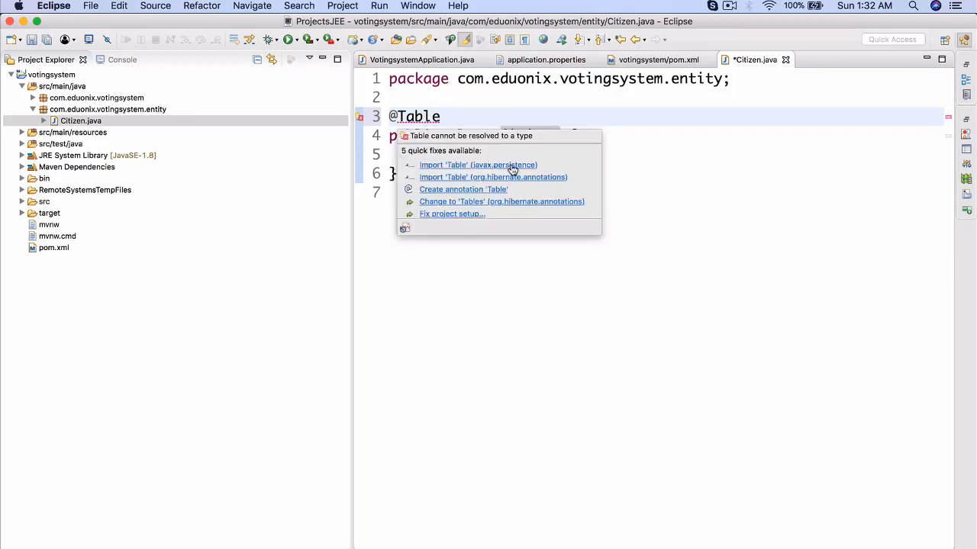
left_click(478, 165)
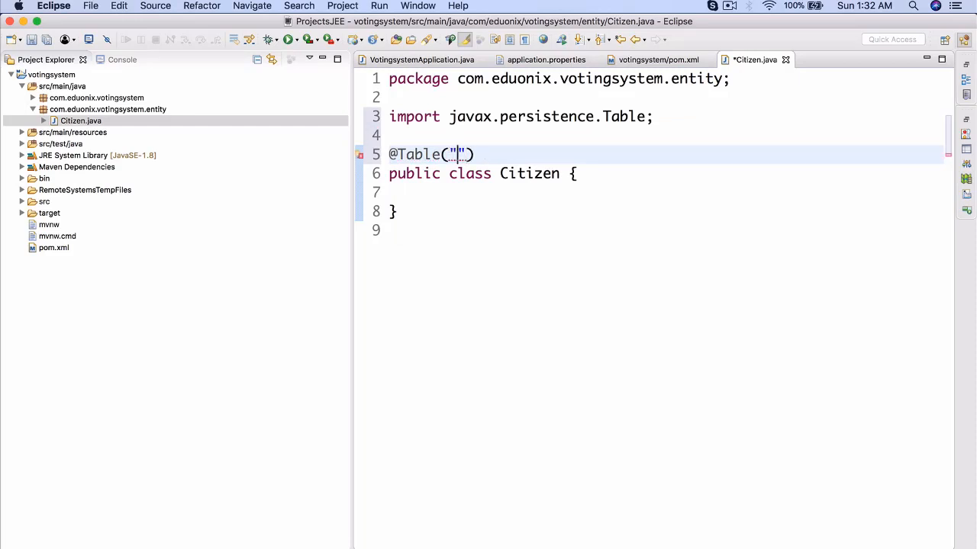
type("cic")
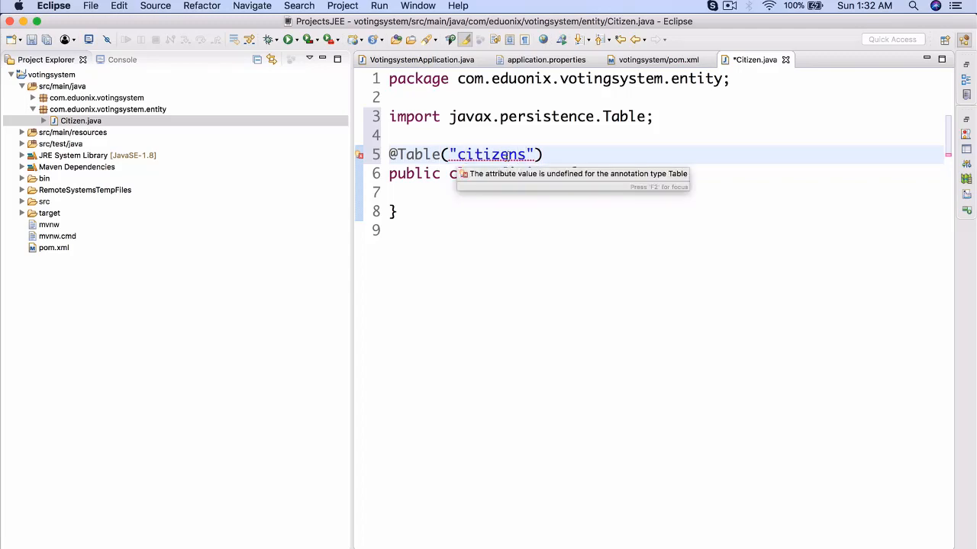
type("n")
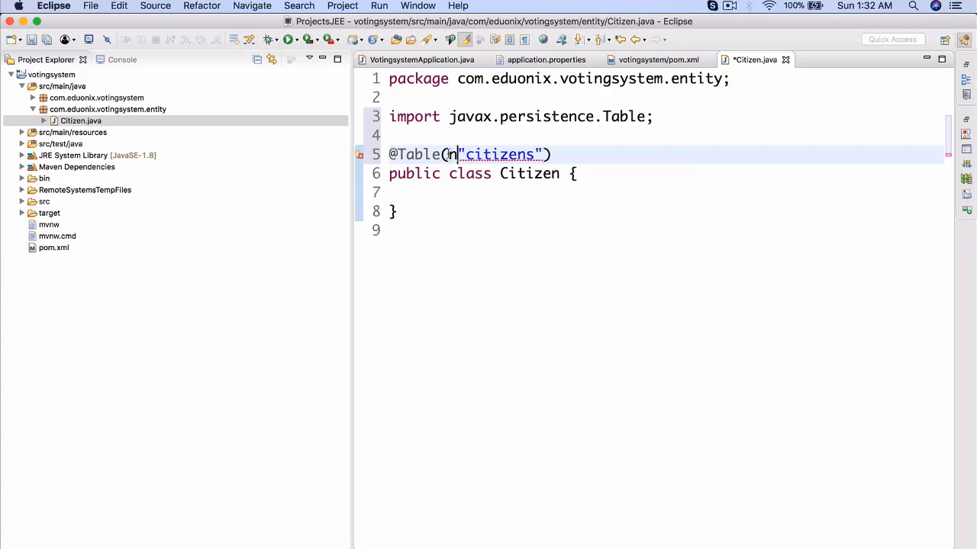
type("ame=")
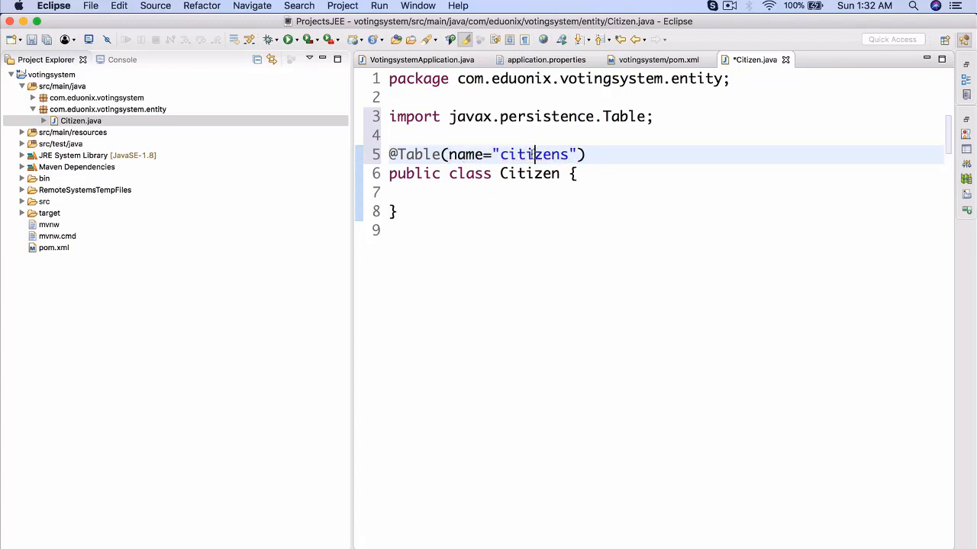
double_click(534, 154)
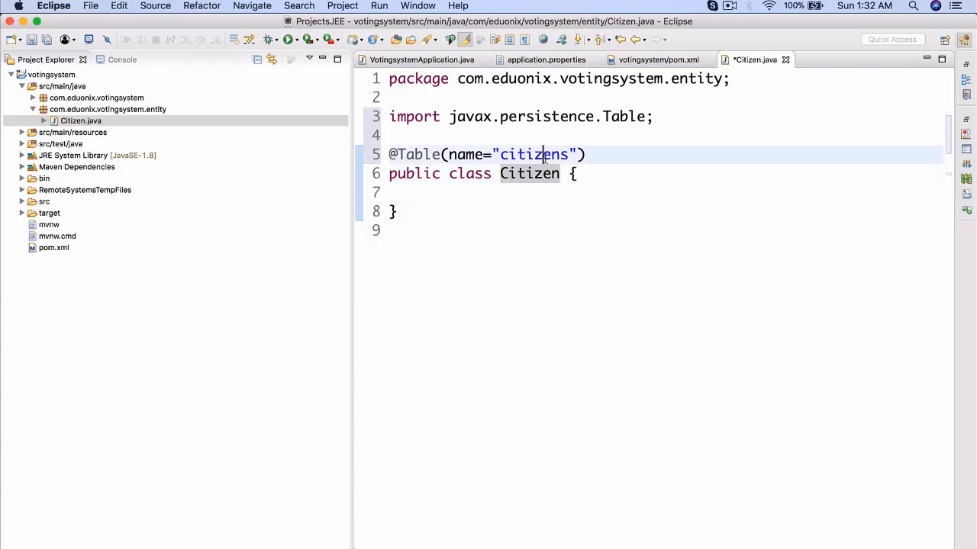
double_click(535, 154)
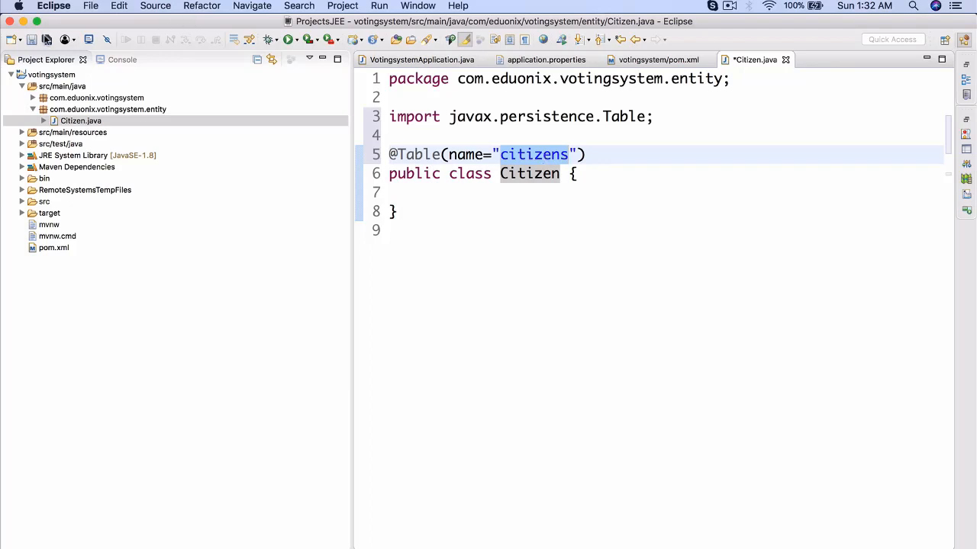
key("cmd+s")
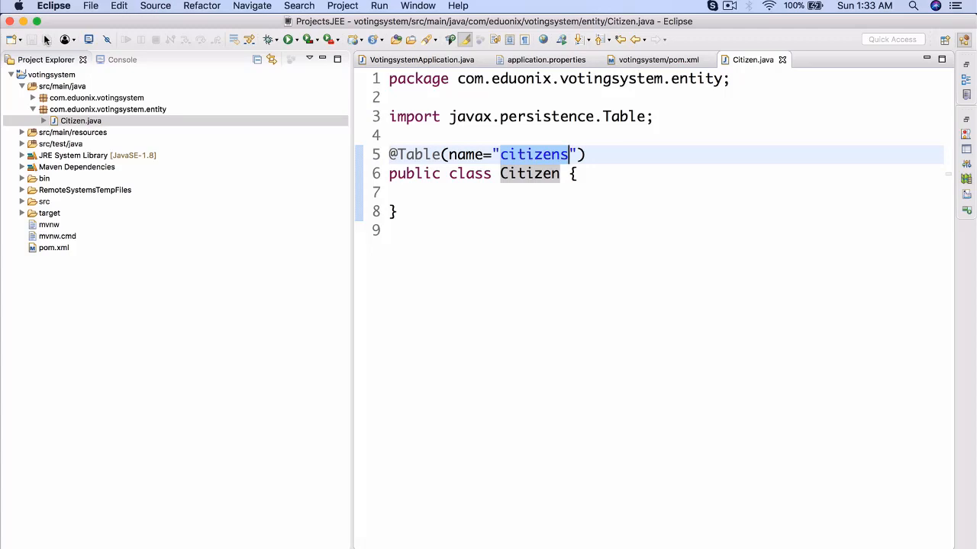
left_click(458, 192)
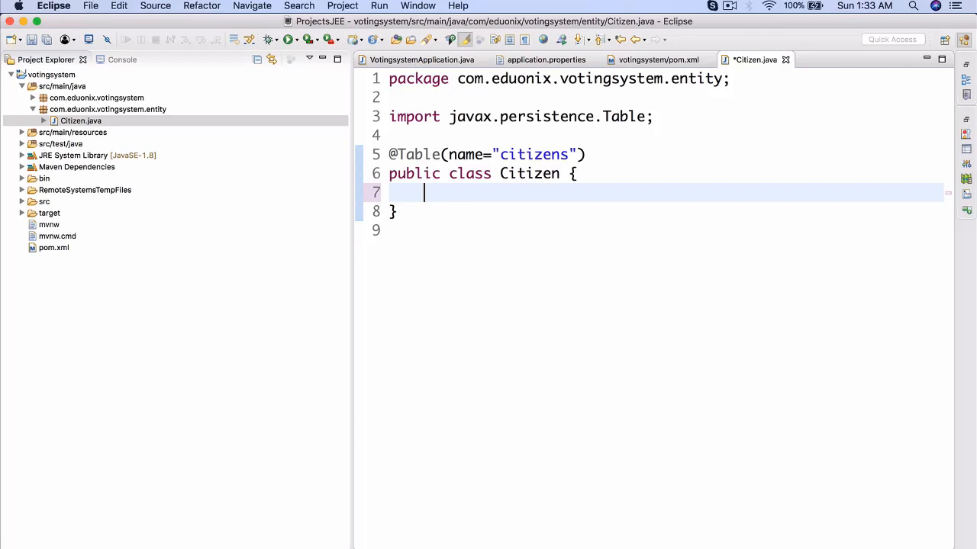
type("@")
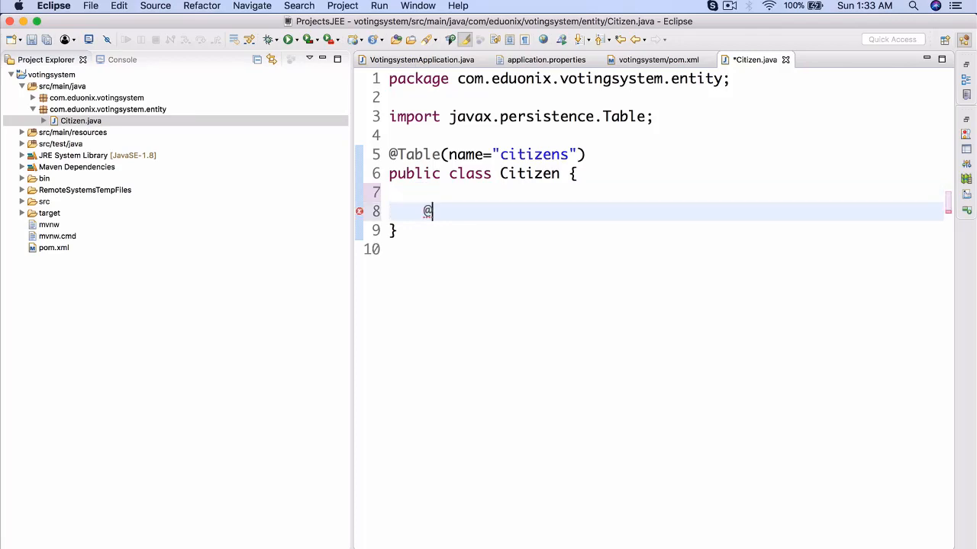
type("Id")
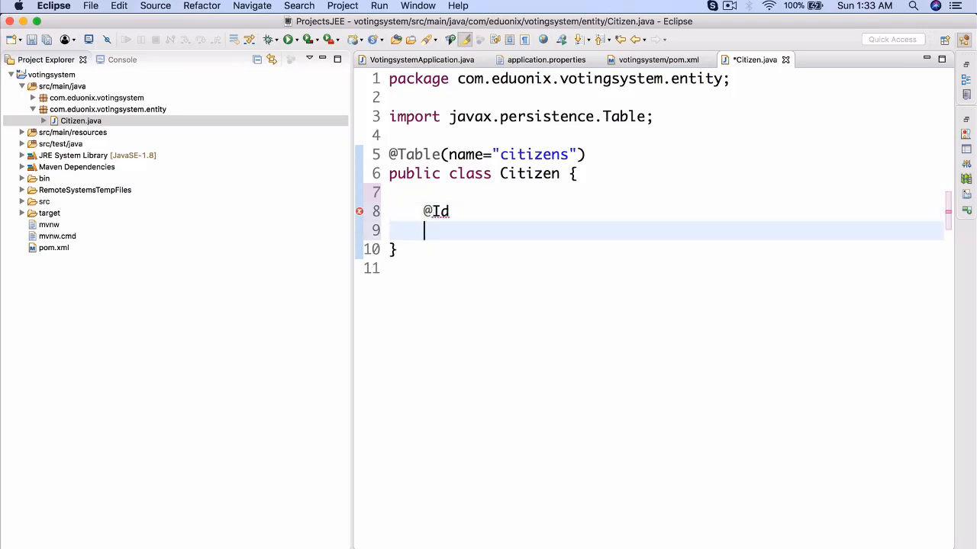
type("@")
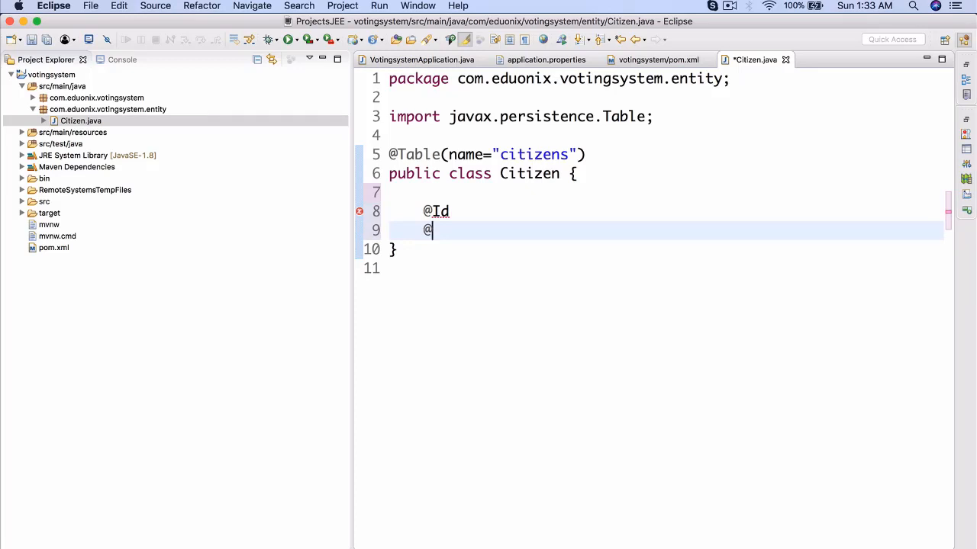
type("Column(name=\"")
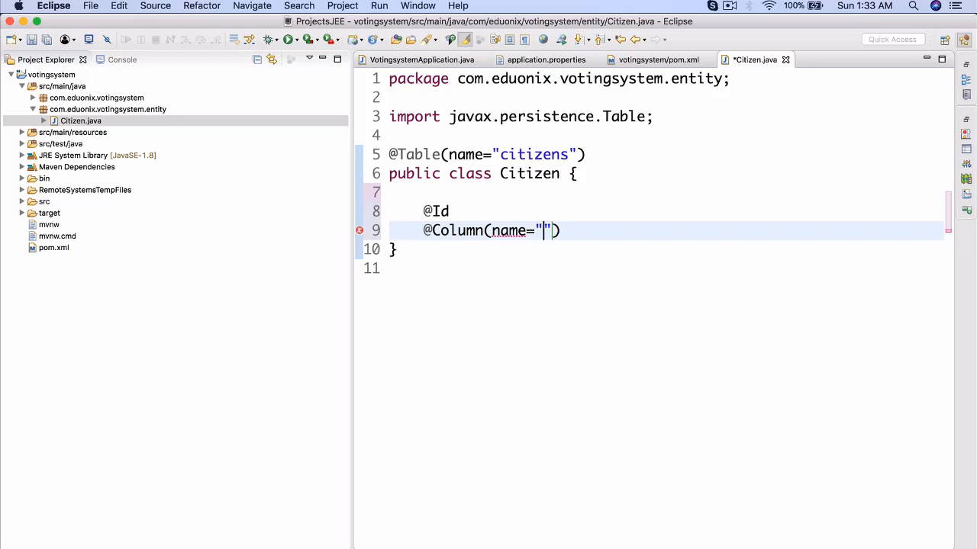
type("id")
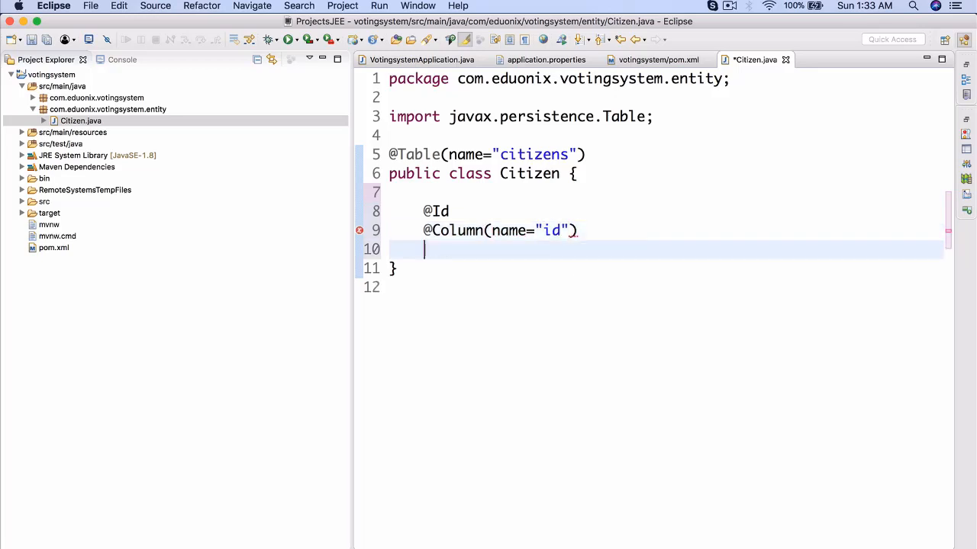
Declare the field 'private Long id;' and start fixing the unresolved Id annotation
type("p")
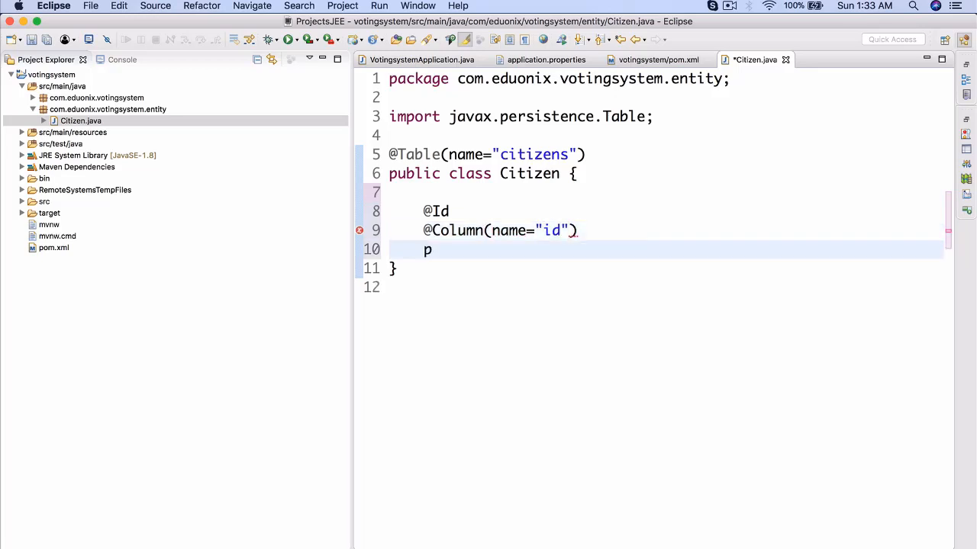
type("rivate")
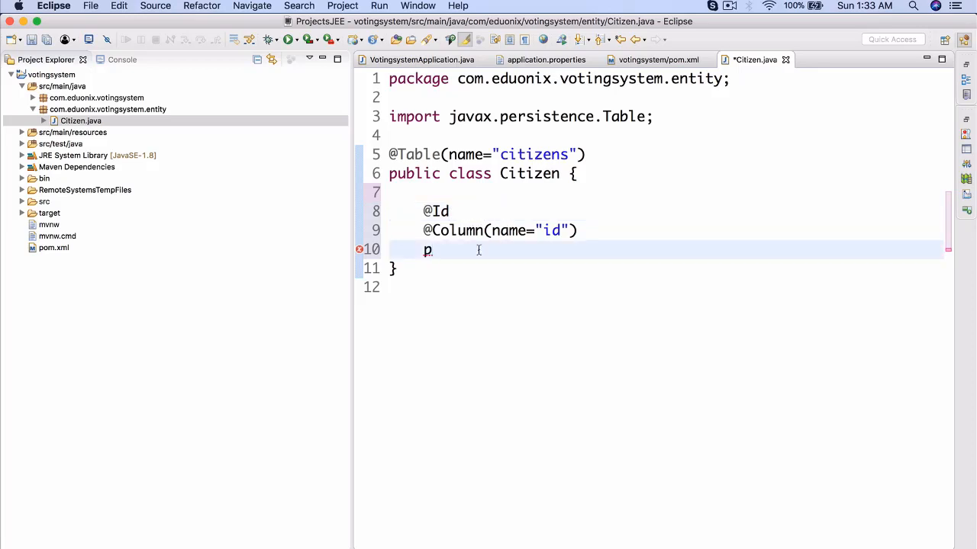
type("rivate int id;")
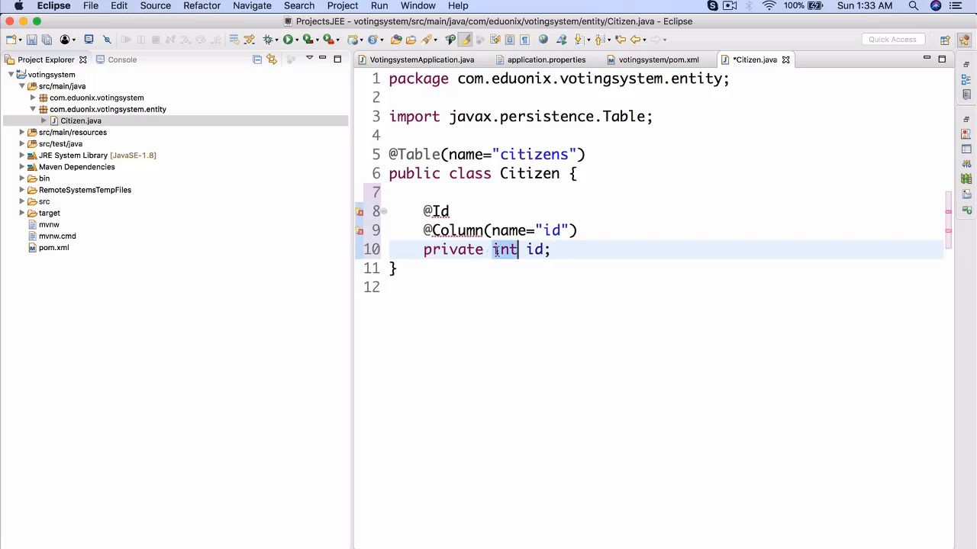
type("Long")
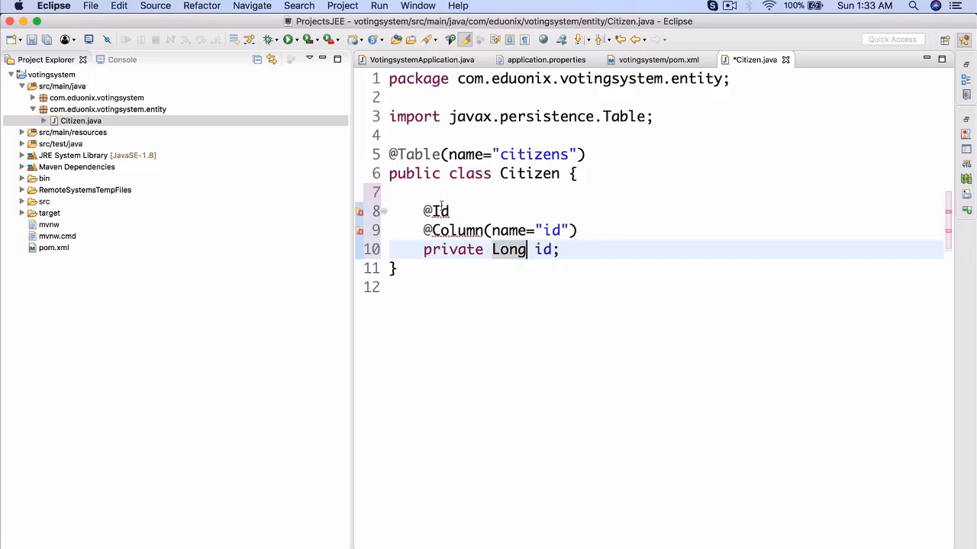
left_click(436, 210)
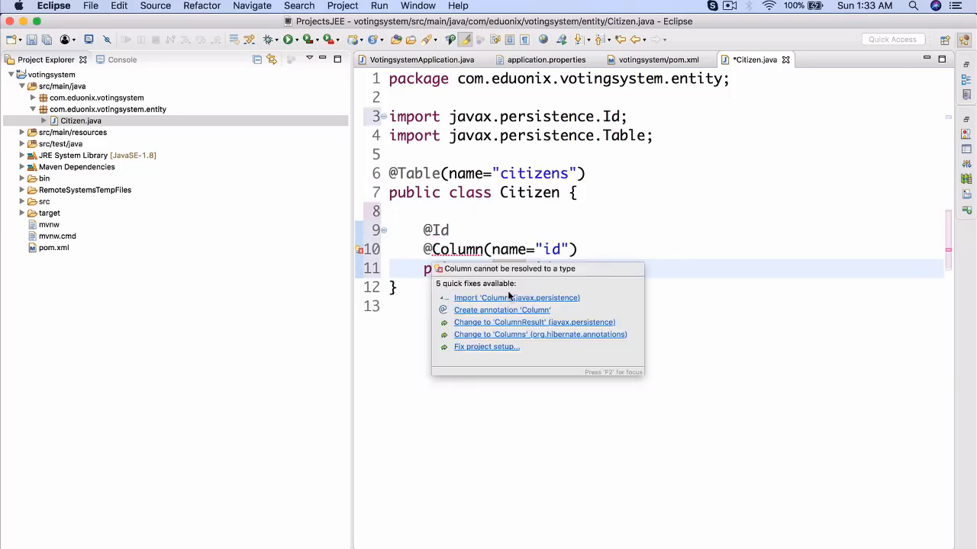
Import Column and Table from javax.persistence via Quick Fix so the annotations resolve
left_click(516, 297)
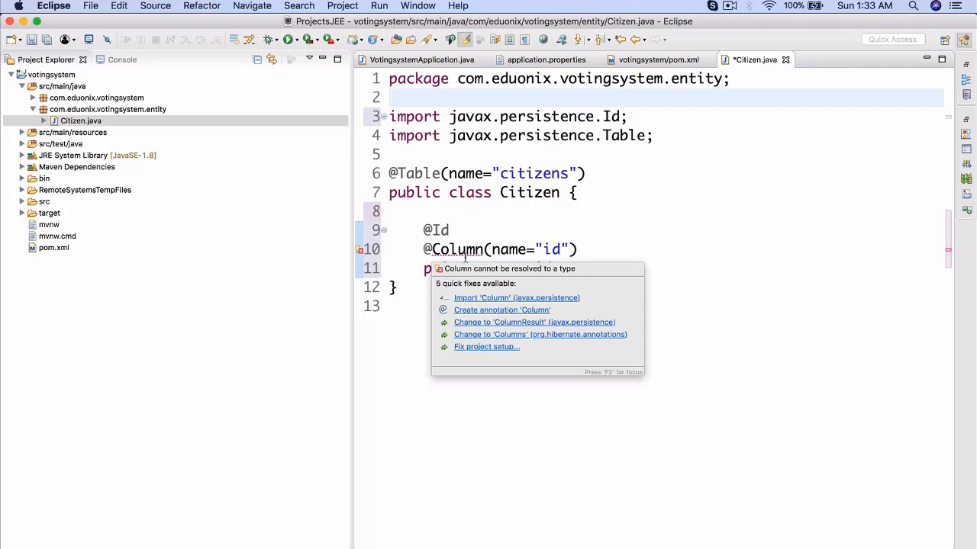
left_click(516, 297)
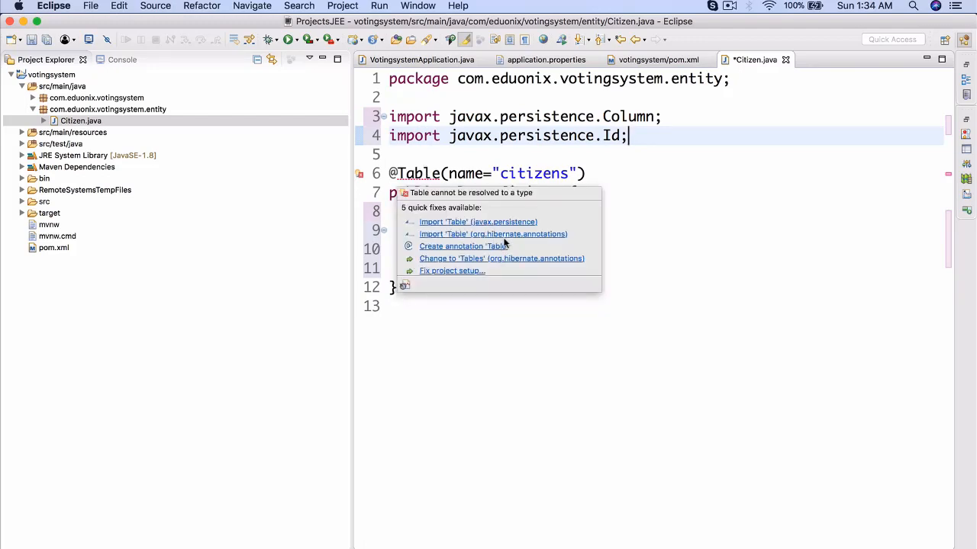
left_click(476, 223)
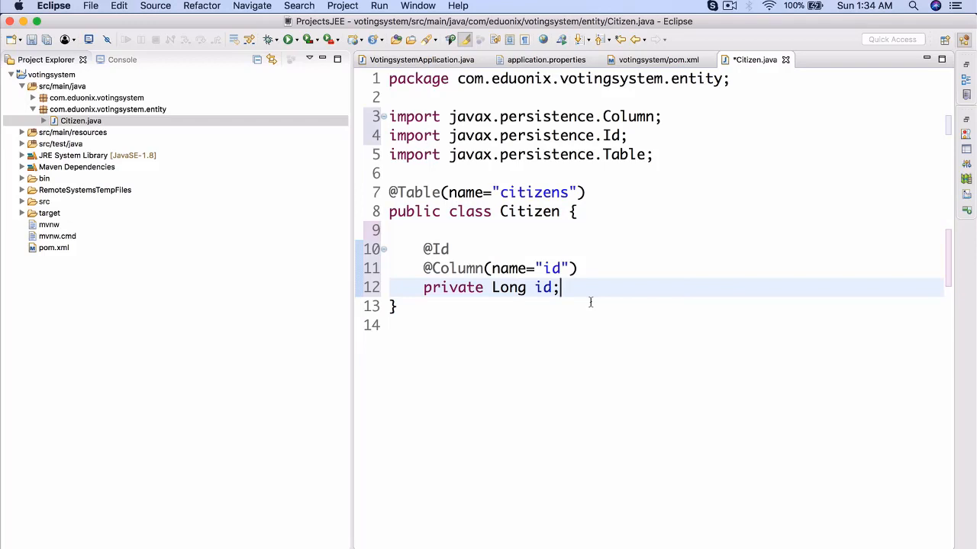
Generate getId and setId accessors for the id field via Source > Generate Getters and Setters
type("pri")
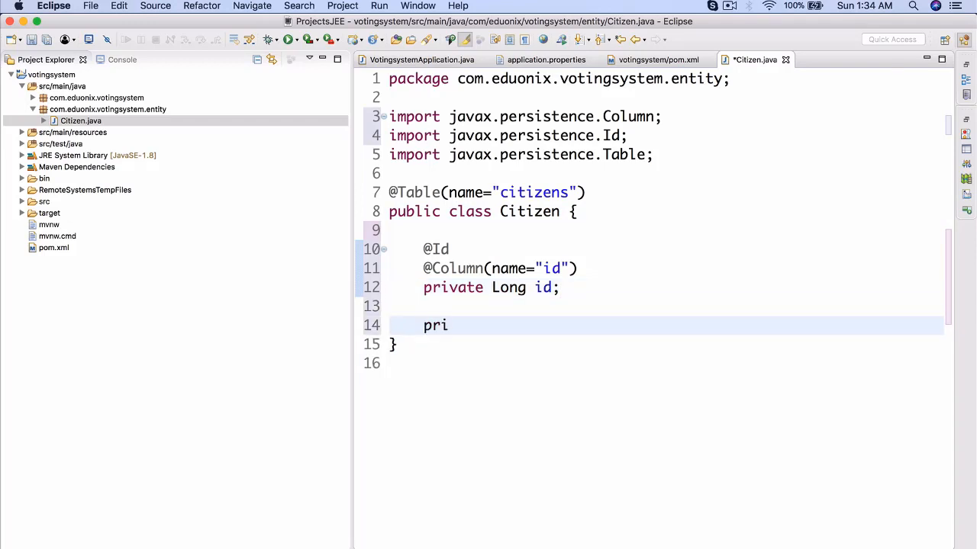
key("BackSpace")
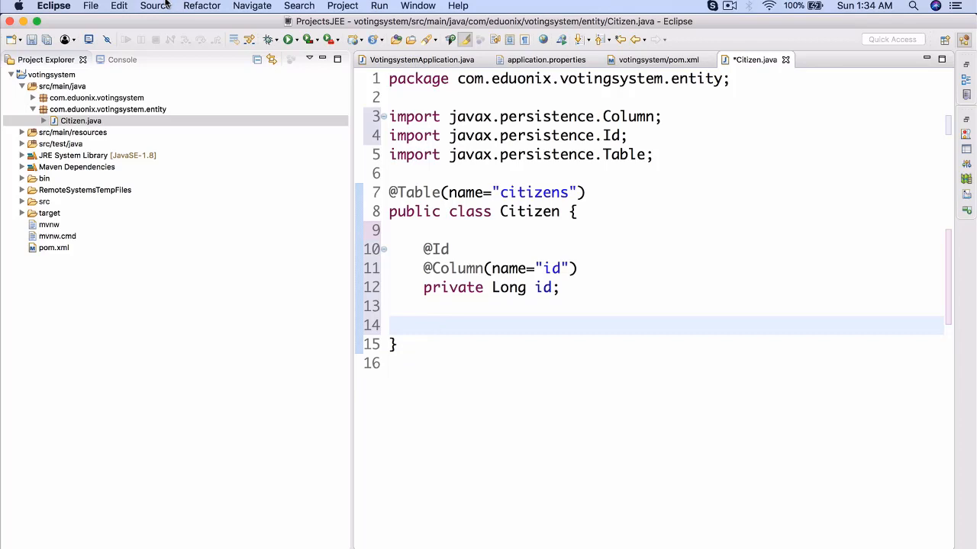
left_click(156, 6)
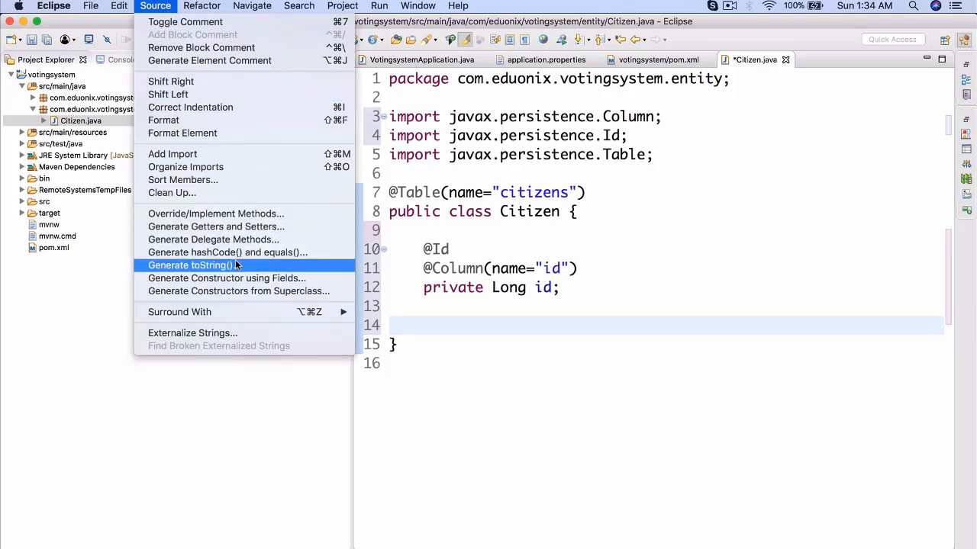
left_click(217, 226)
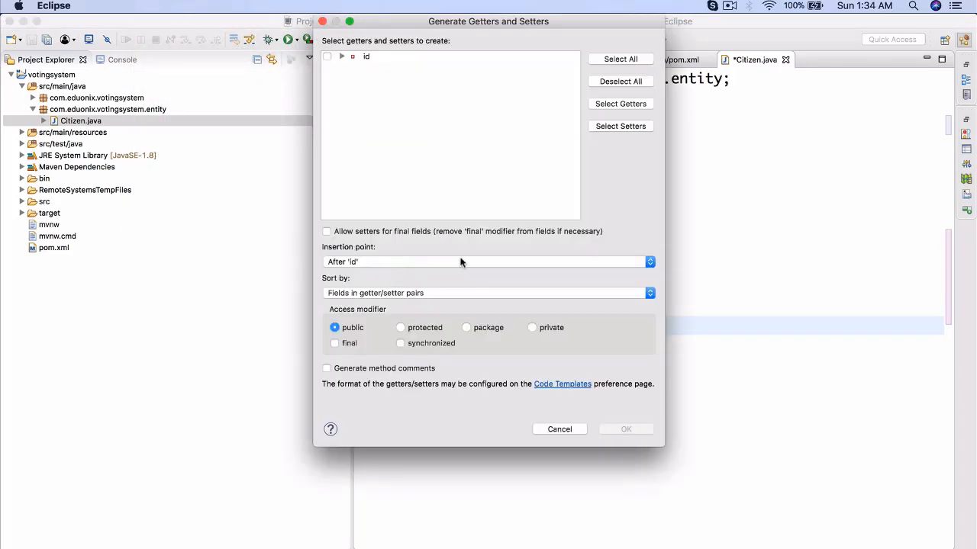
left_click(326, 55)
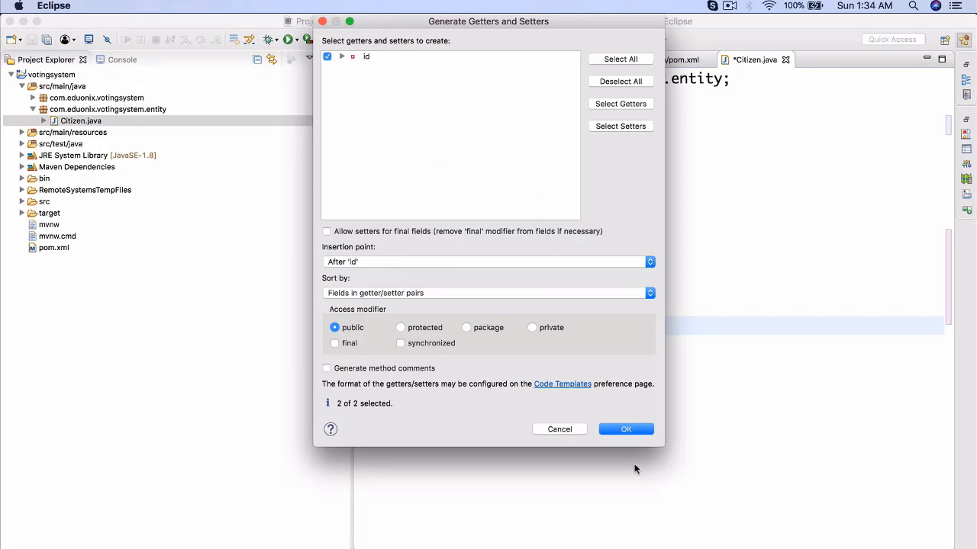
left_click(626, 429)
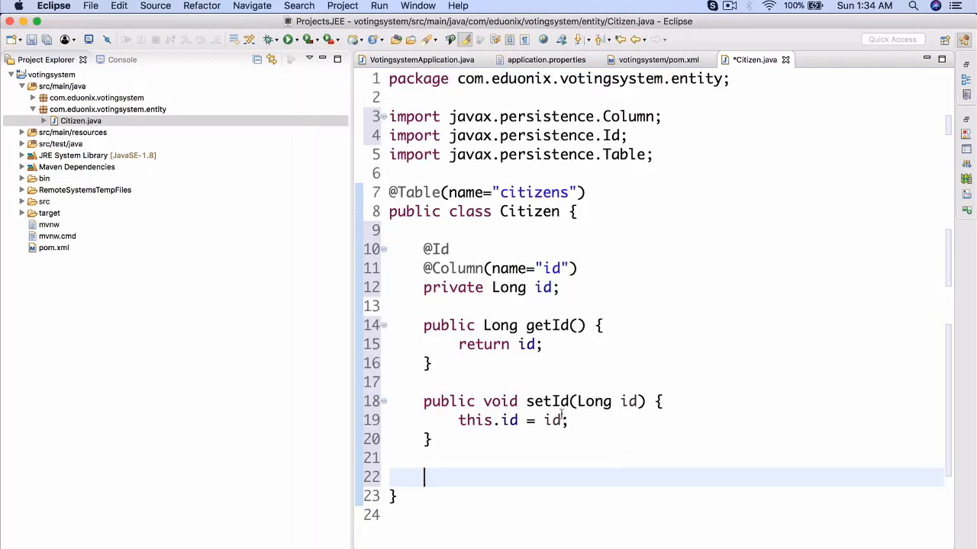
type("@Co")
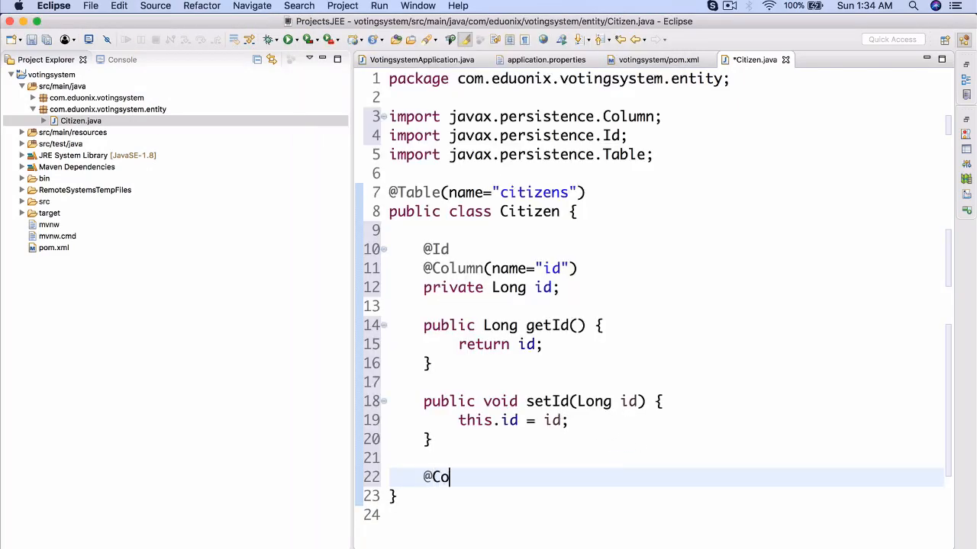
type("lumn")
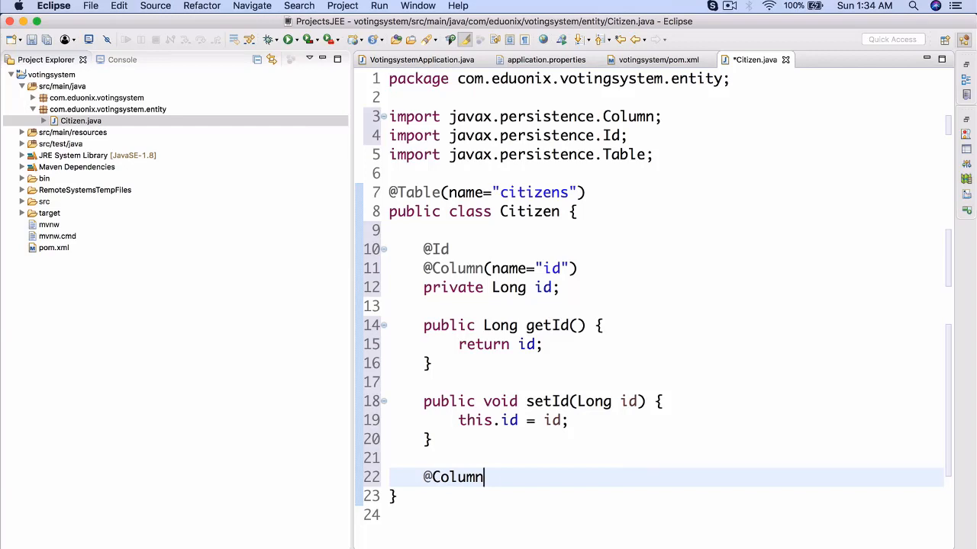
type("(name = \"")
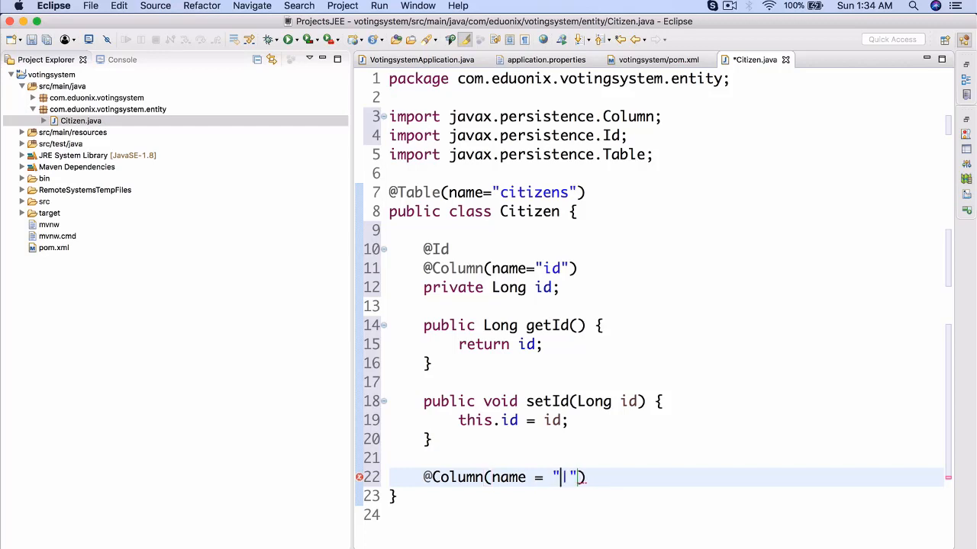
type("citizen")
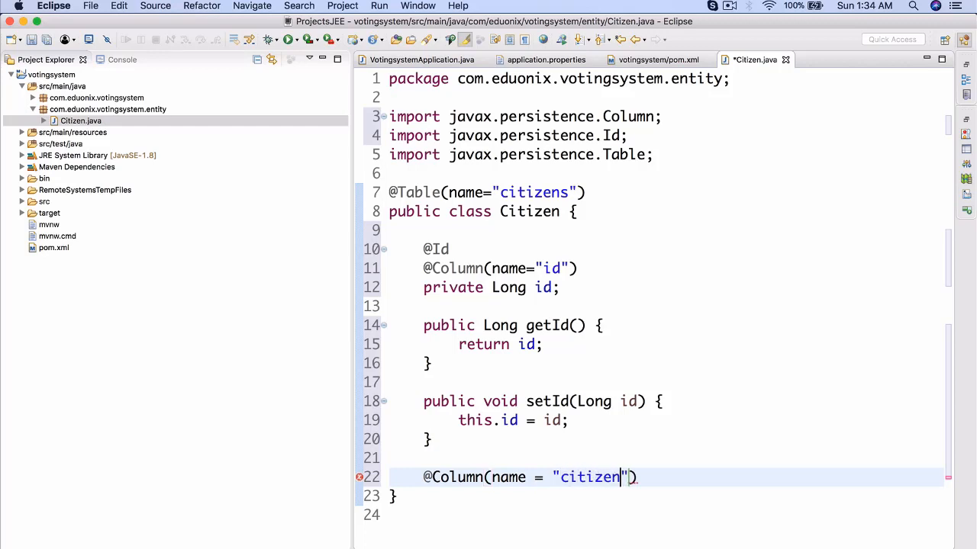
type("_name")
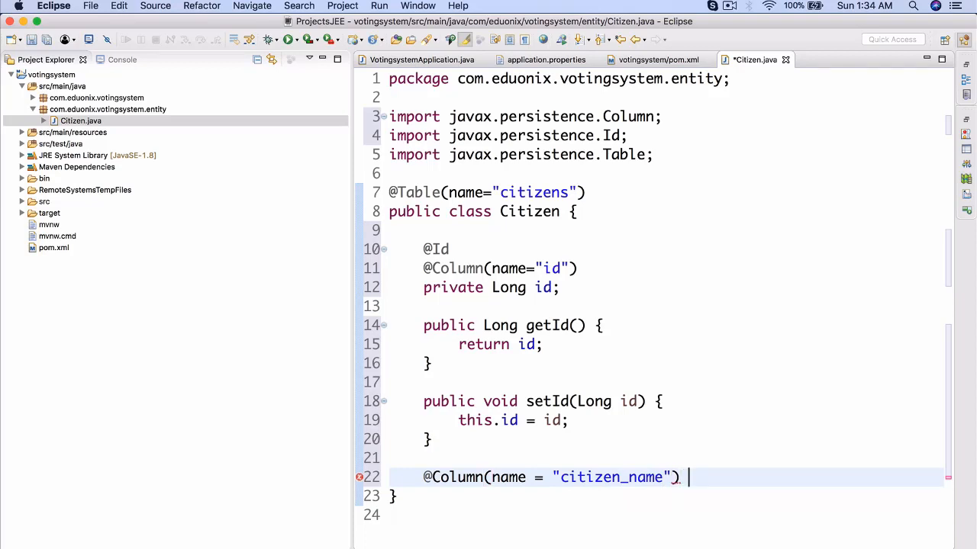
type("{")
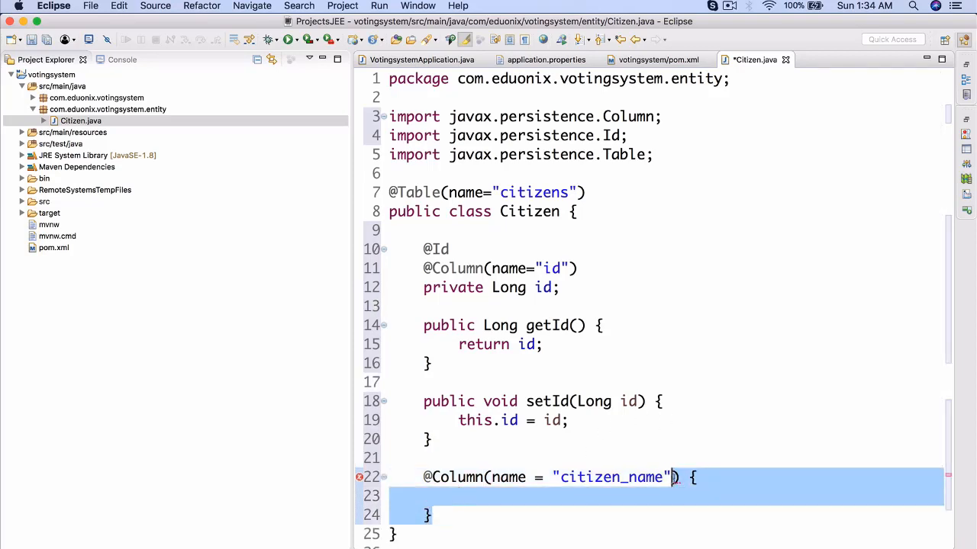
type("qq")
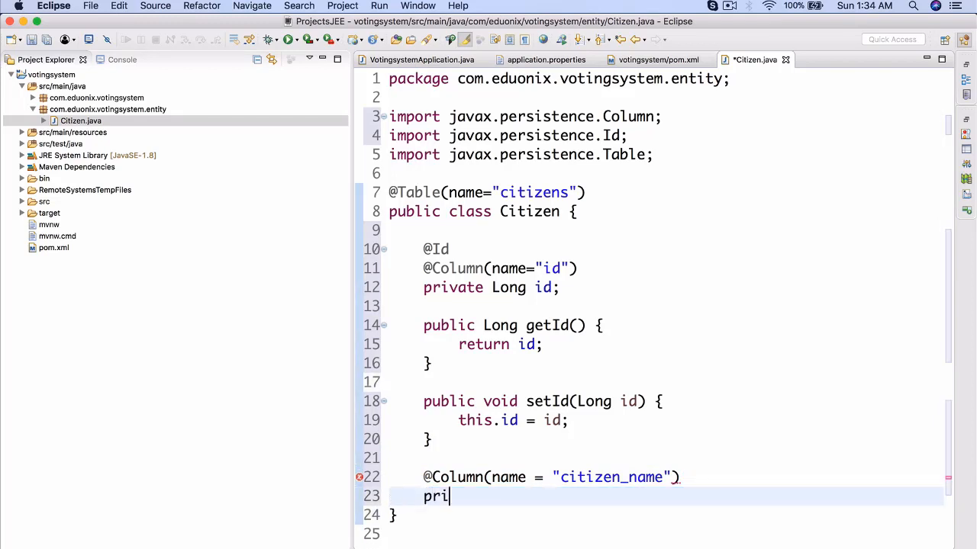
type("vate String name;")
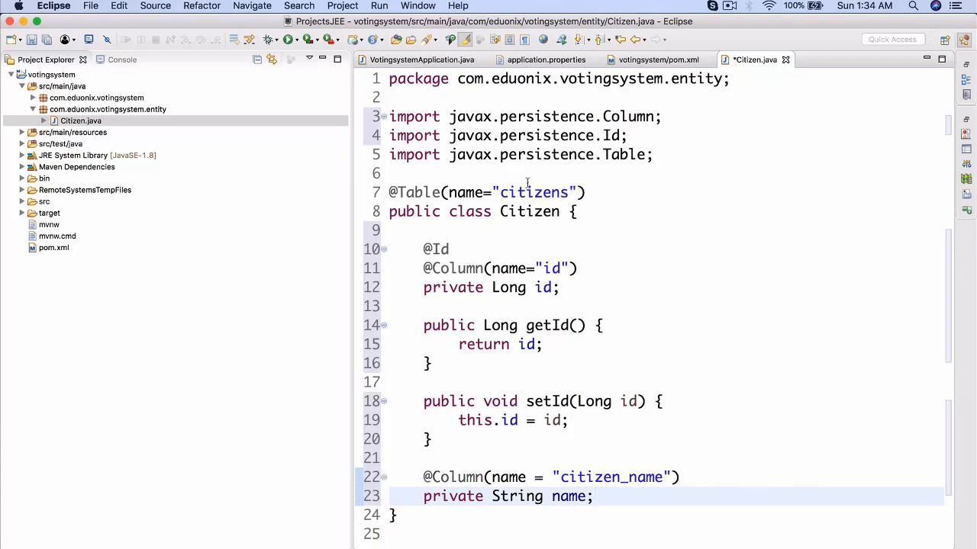
Generate getName and setName accessors for the name field
left_click(156, 6)
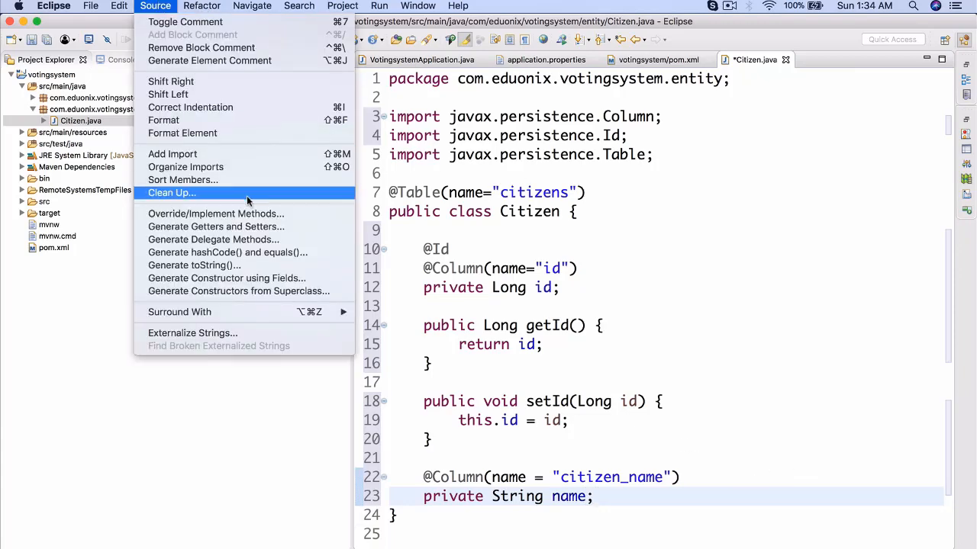
left_click(216, 226)
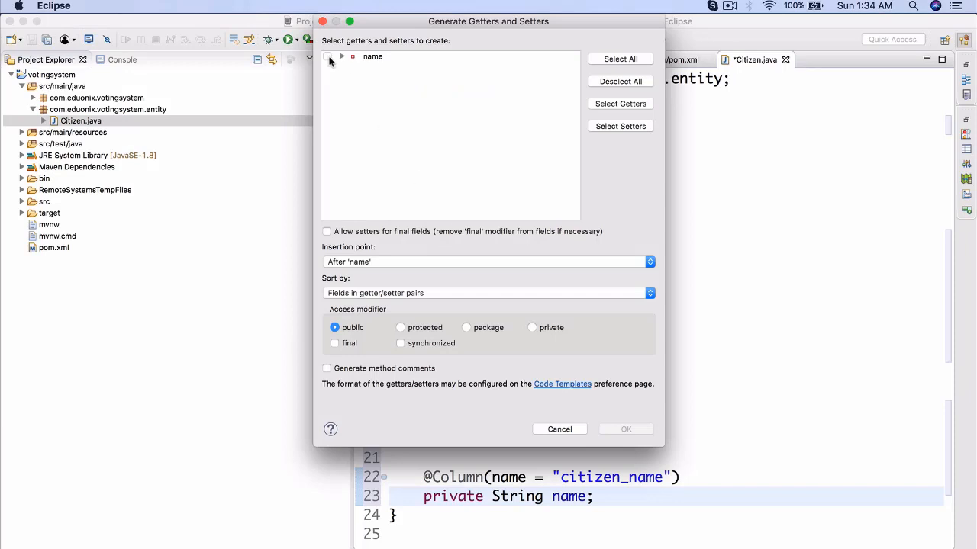
left_click(626, 429)
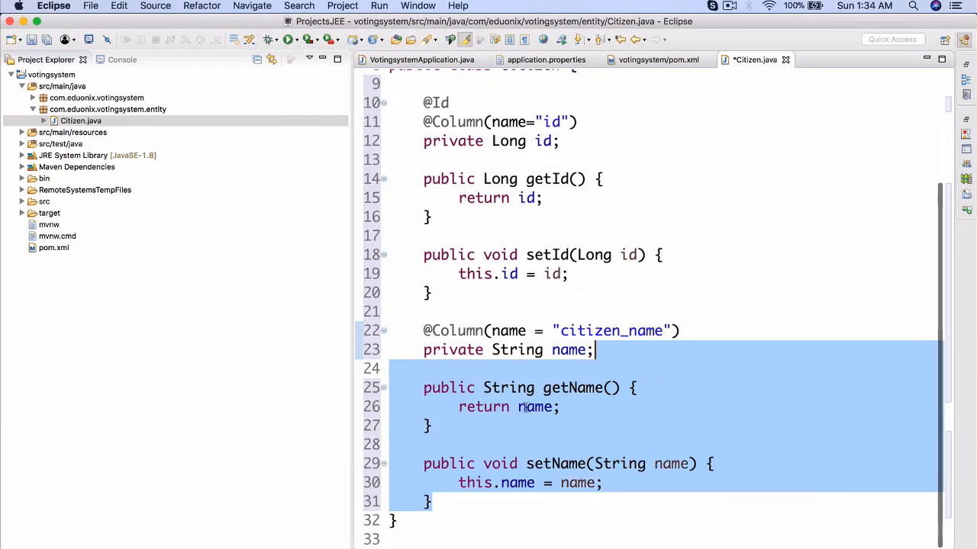
left_click(202, 7)
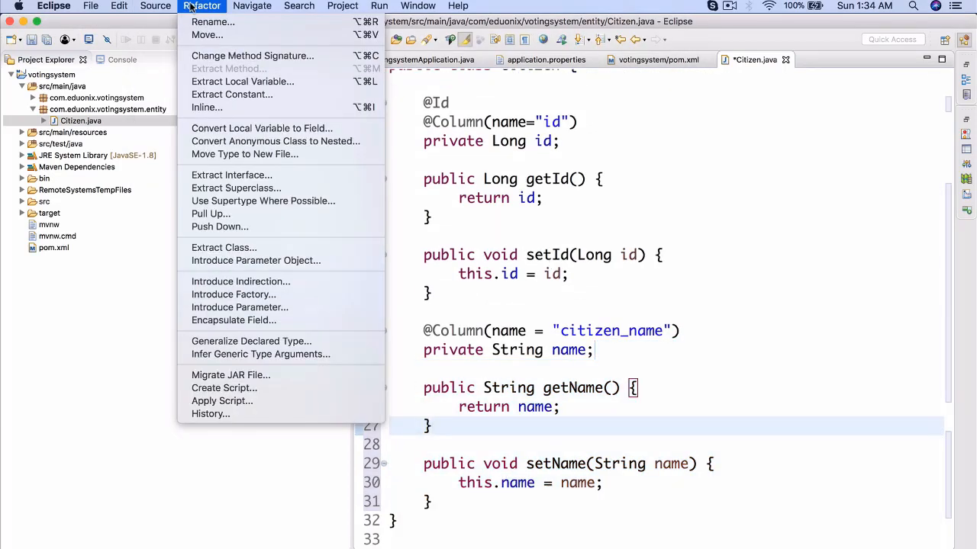
mouse_move(232, 294)
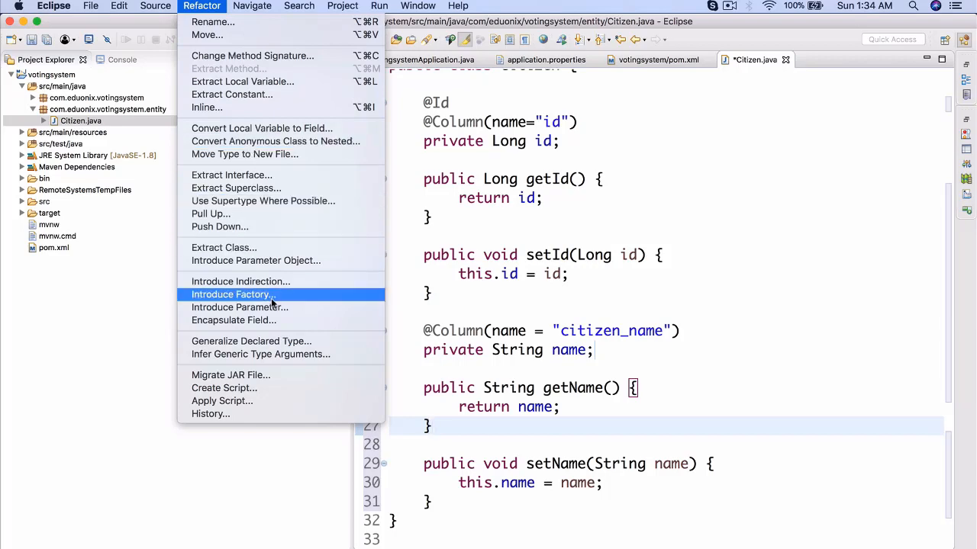
Generate a constructor using the id and name fields
left_click(156, 6)
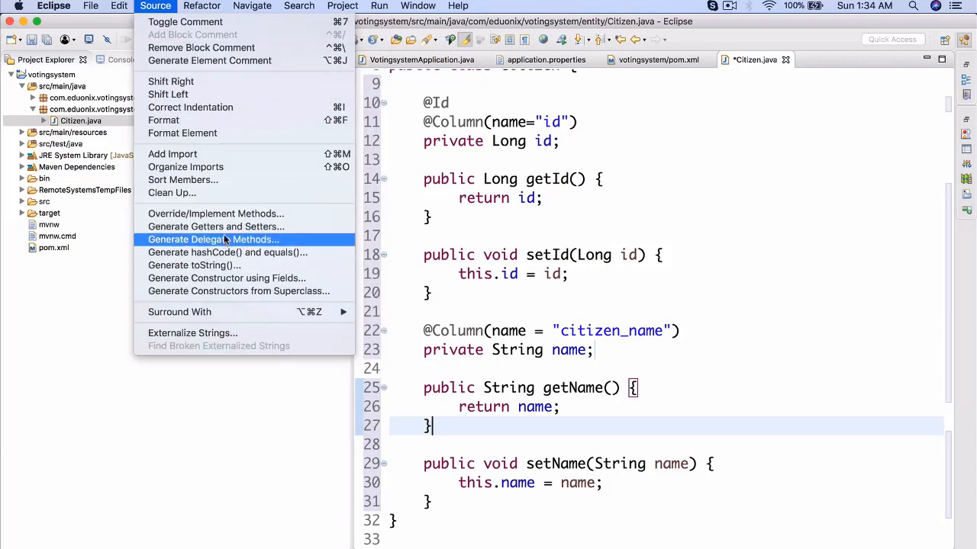
left_click(226, 278)
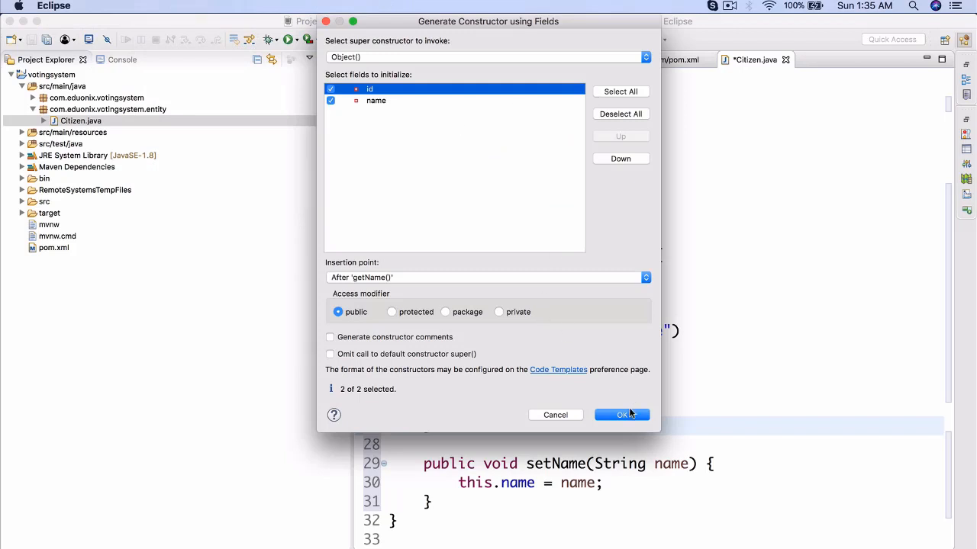
left_click(622, 415)
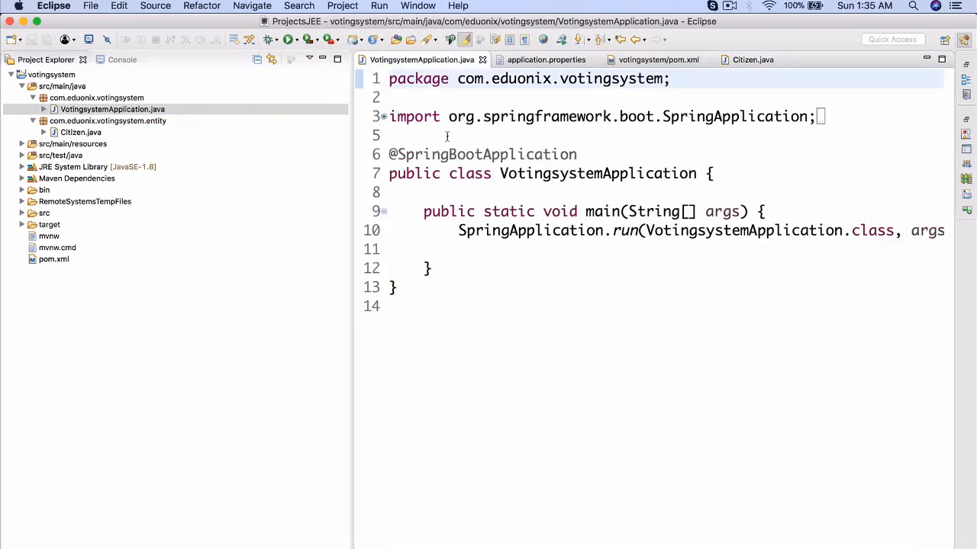
double_click(482, 154)
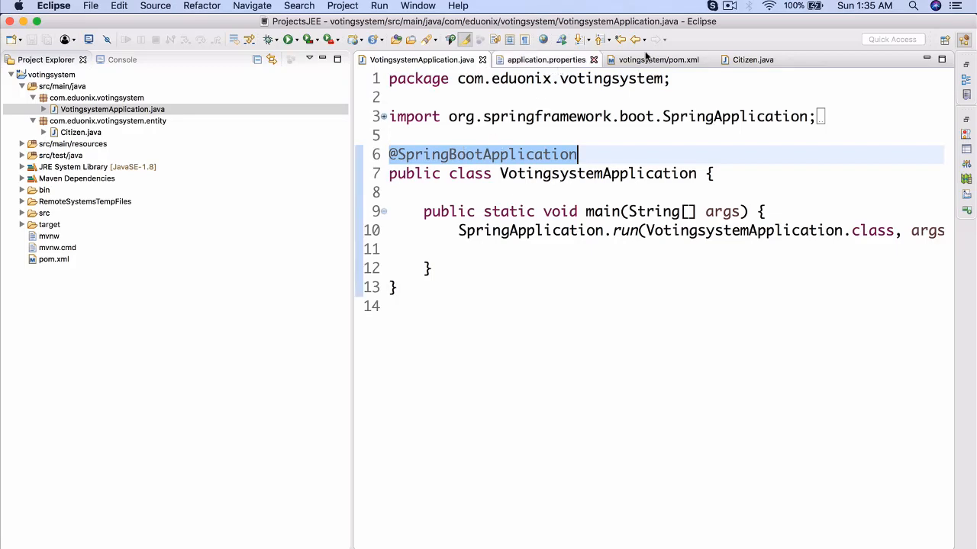
left_click(658, 60)
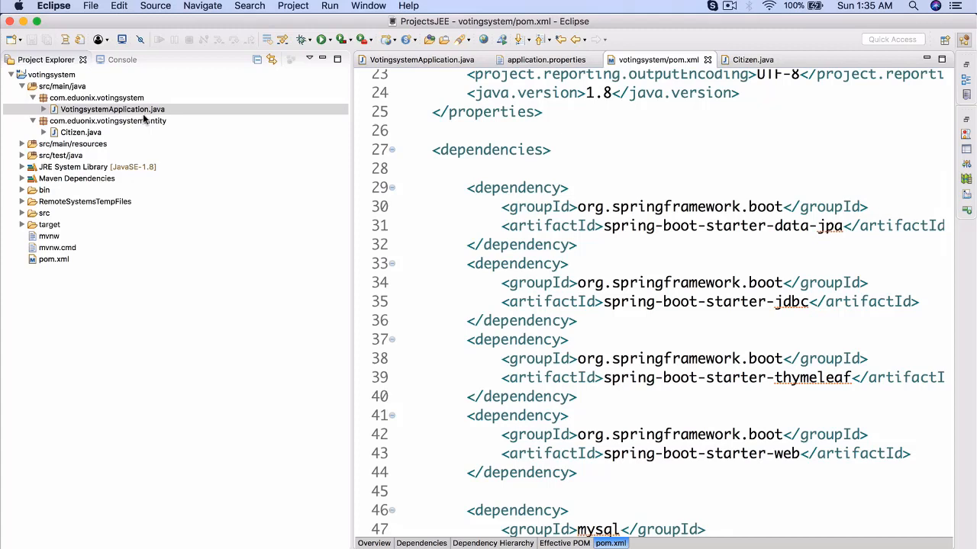
left_click(107, 120)
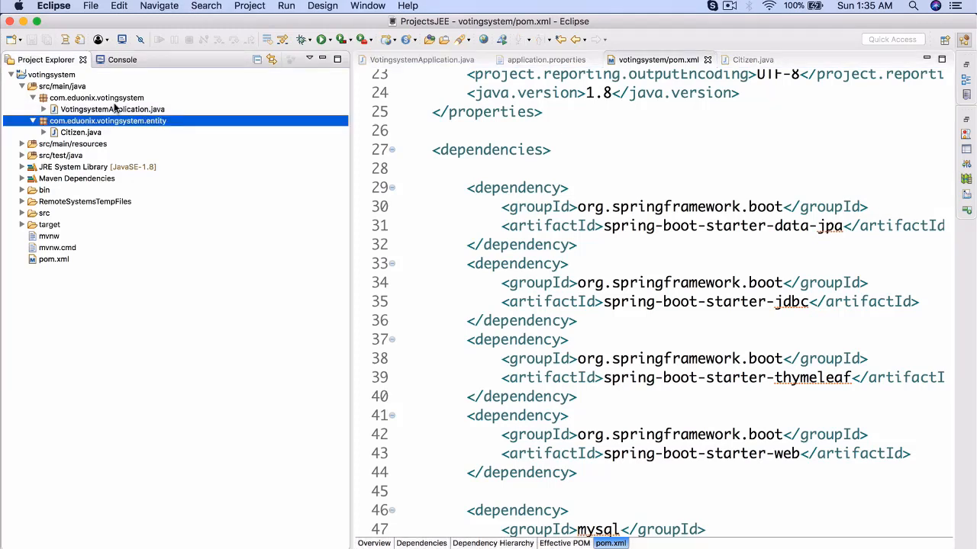
left_click(97, 98)
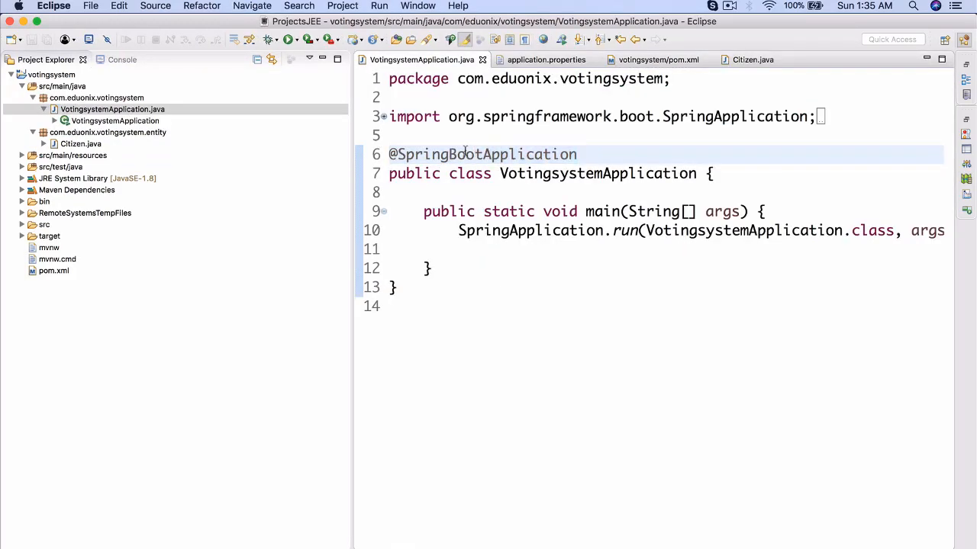
double_click(487, 154)
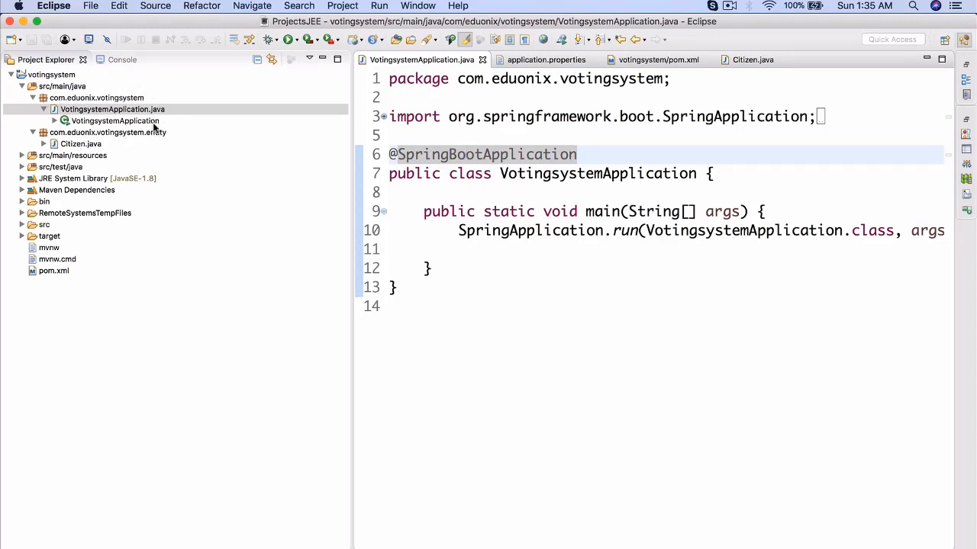
left_click(751, 59)
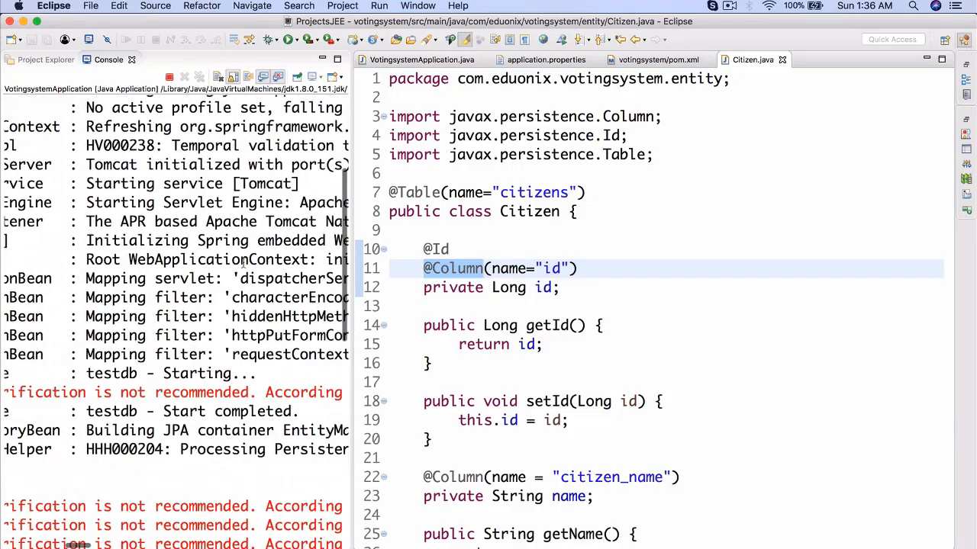
Scroll the Console to follow the application's startup log
scroll("down", 3)
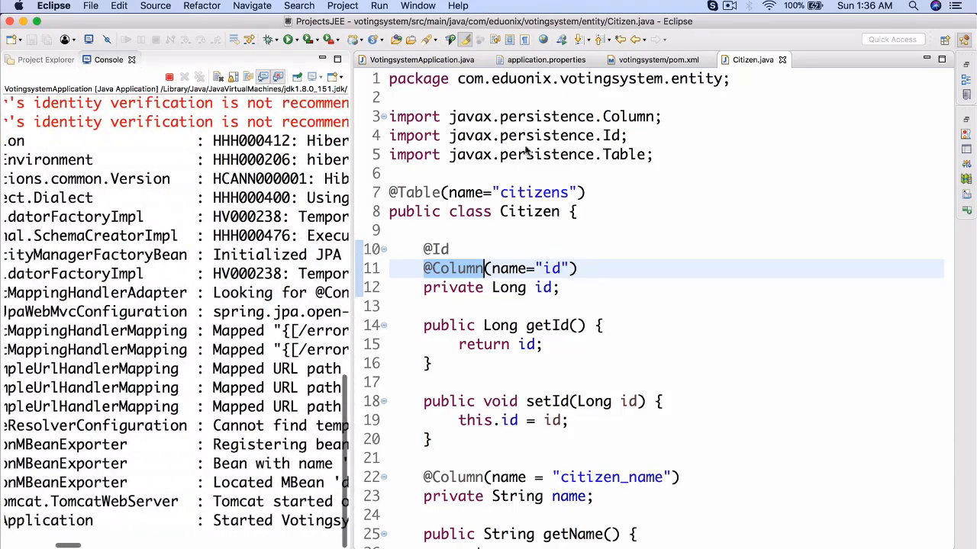
Launch Terminal, cd to /usr/local/mysql and log into the MySQL monitor as root
type("terminal")
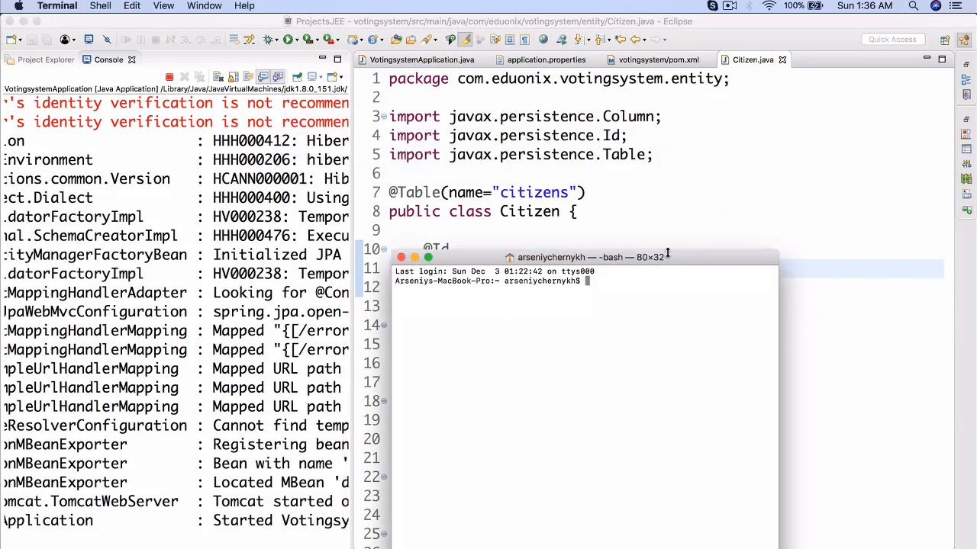
type("cd /usr/local/mysql")
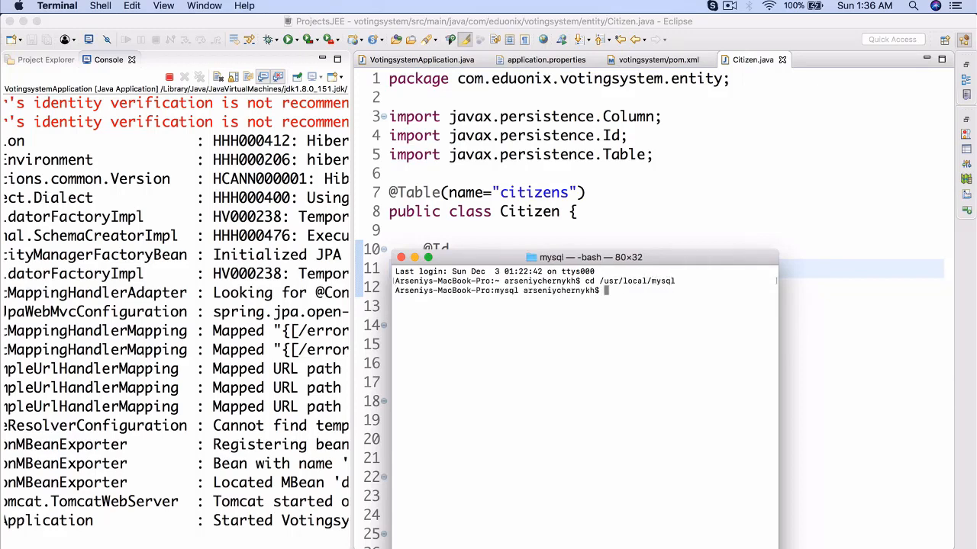
type("cd /")
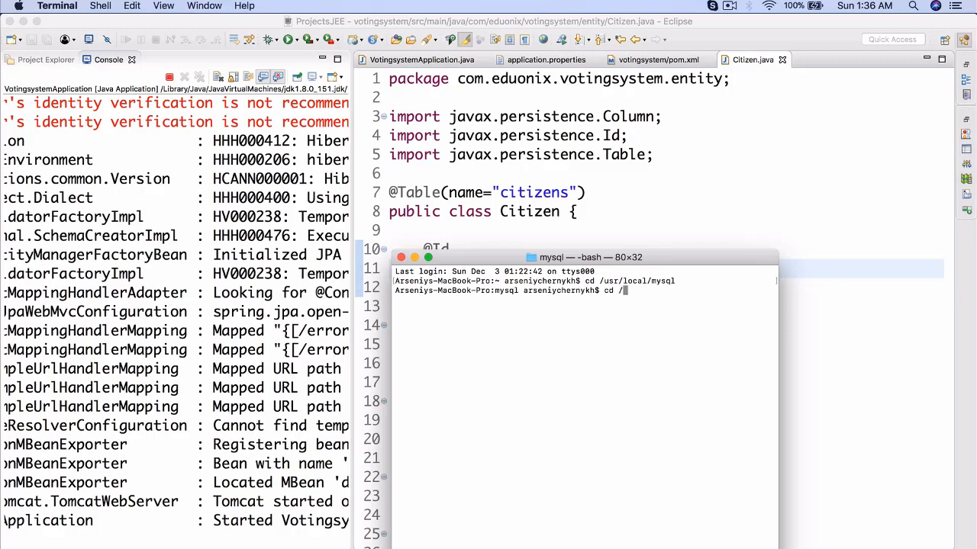
type("b")
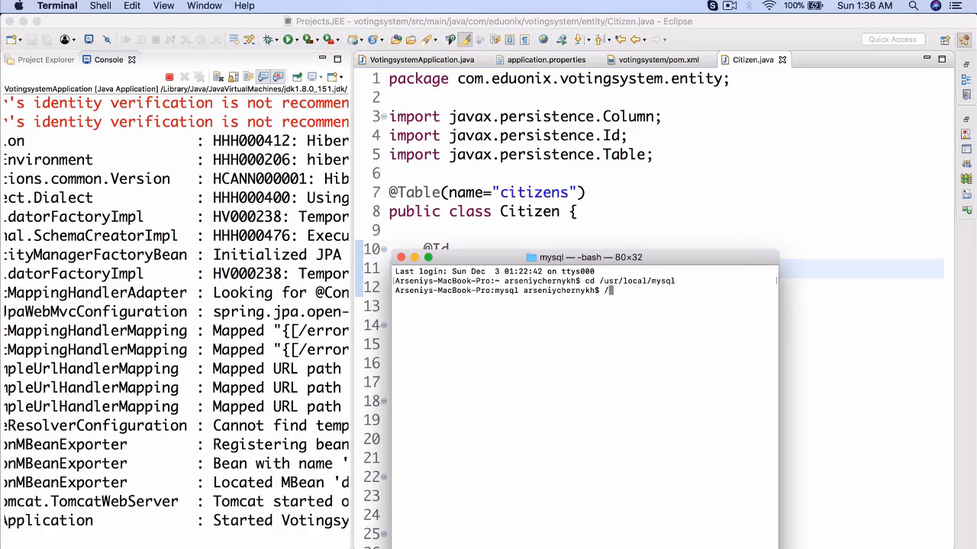
type("bin/")
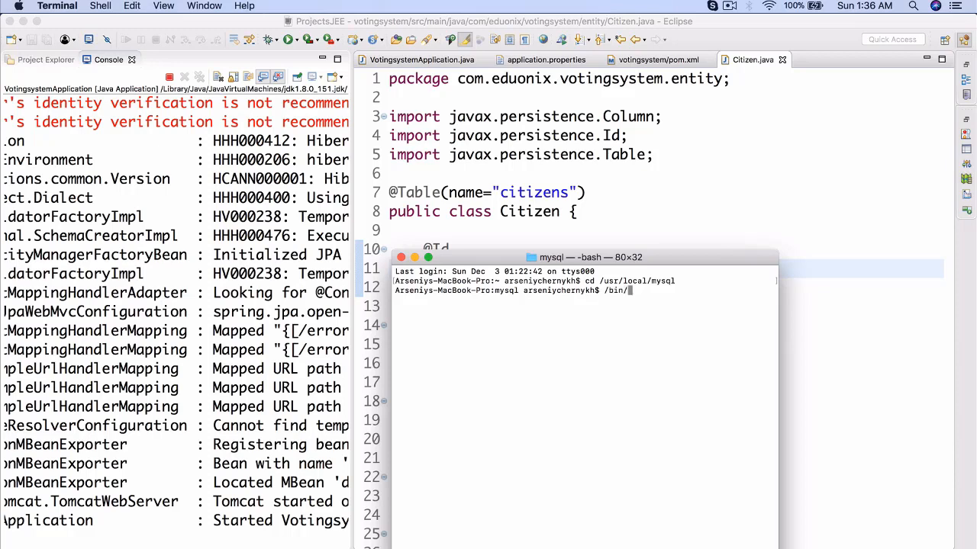
type("psql -U postgres -h https://enarc1admin.unxs.io -p 5432 enarc")
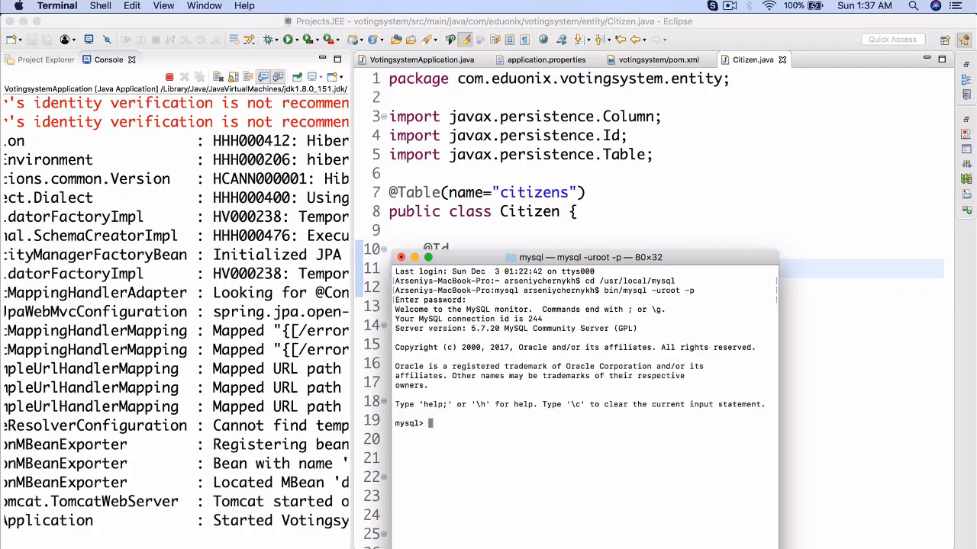
Begin typing the 'use voting' command at the mysql prompt
type("use")
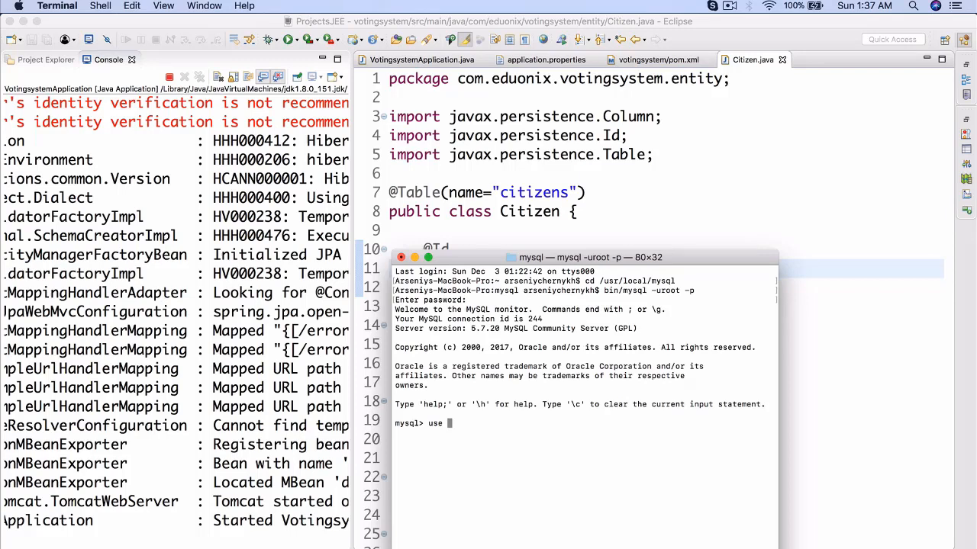
type("voting")
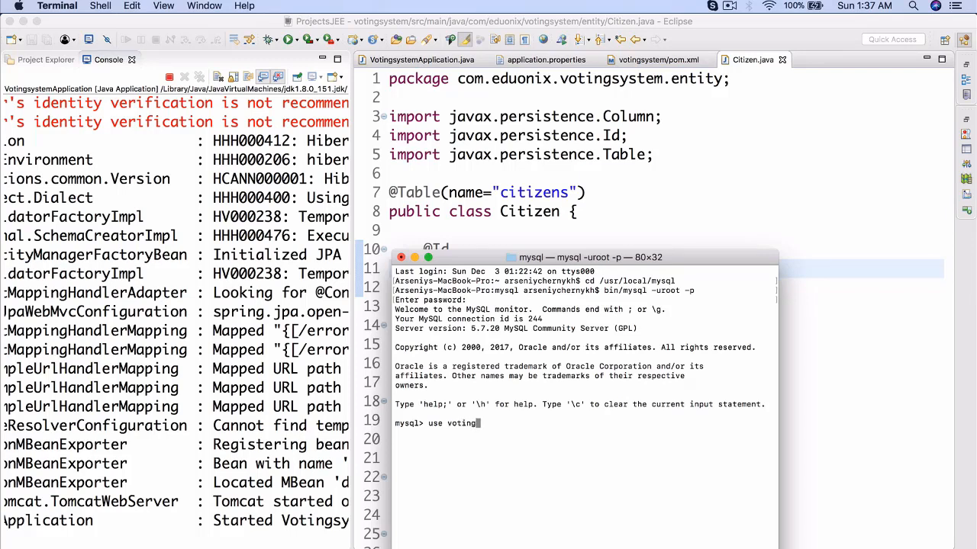
Switch to the votingsystem database and run 'select * from citizens;' returning an empty set
key("Return")
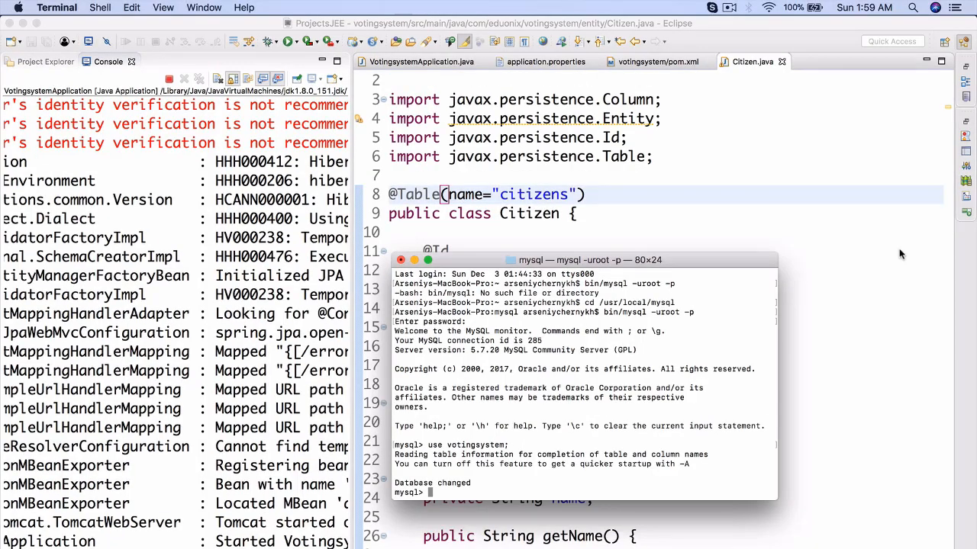
type("select")
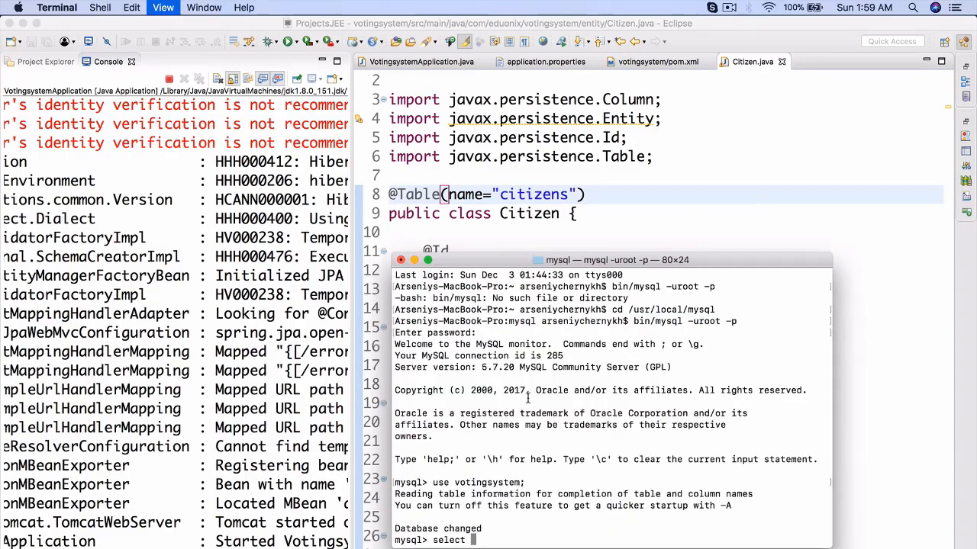
left_click_drag(603, 260, 570, 58)
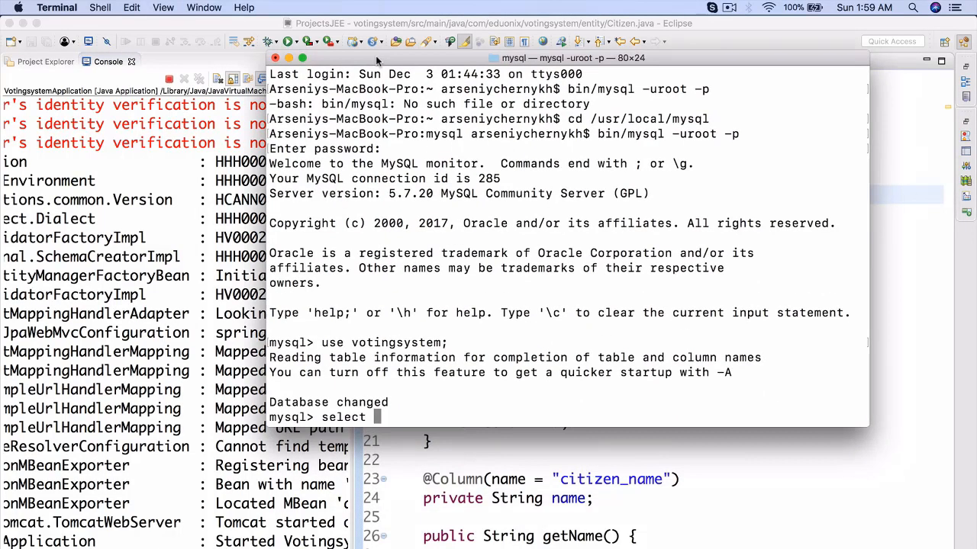
type("*")
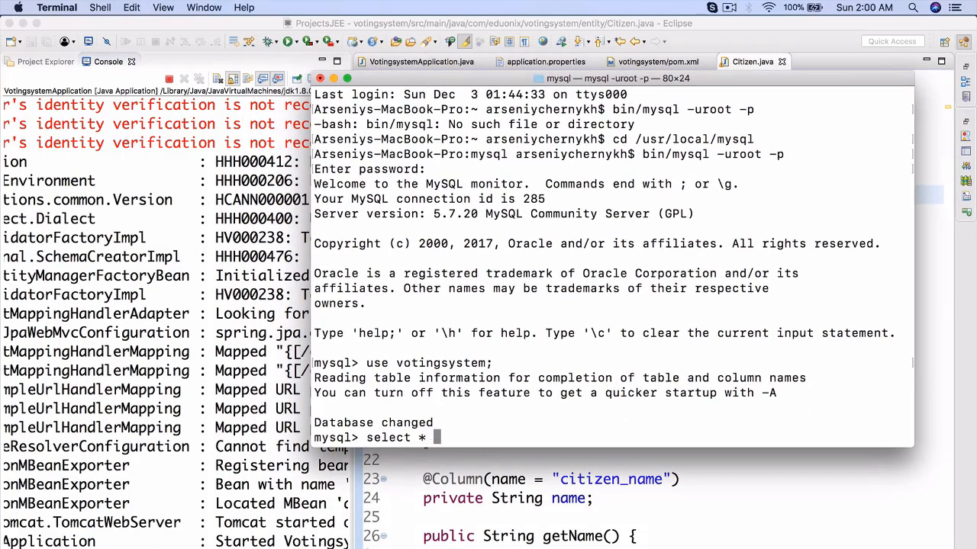
type("from citi")
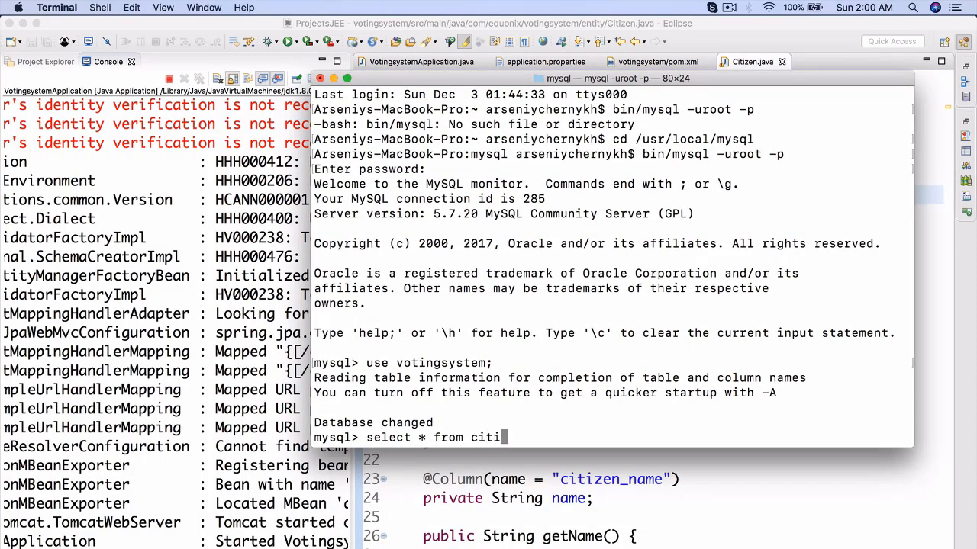
type("zens;")
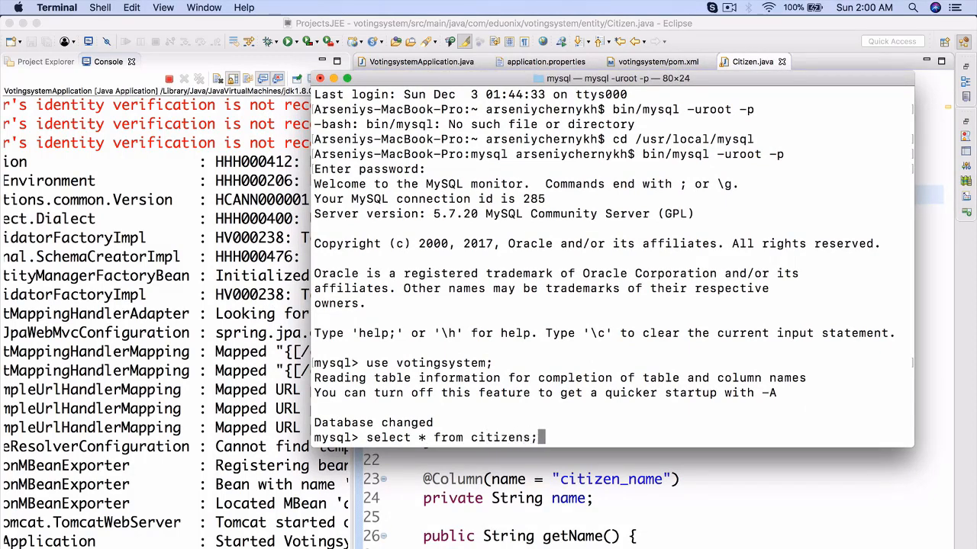
key("Return")
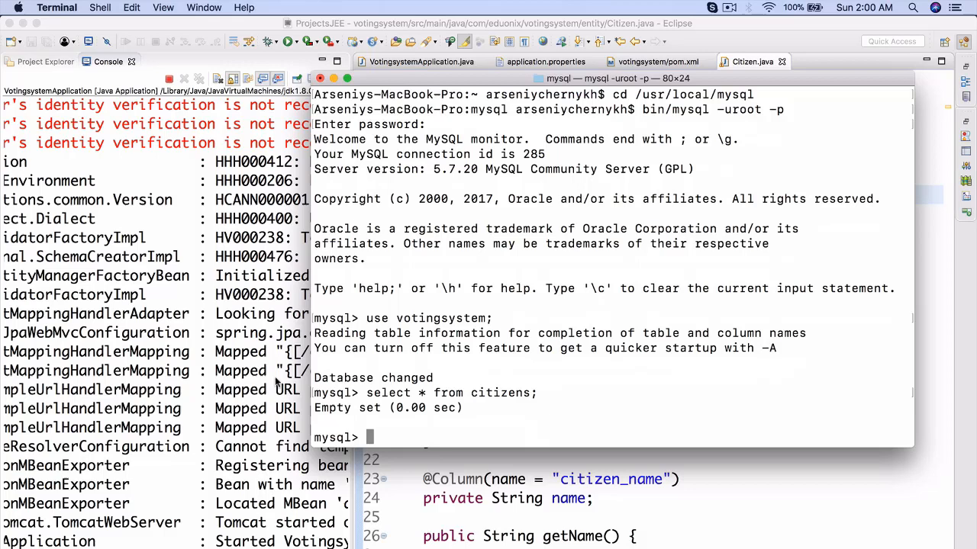
double_click(366, 408)
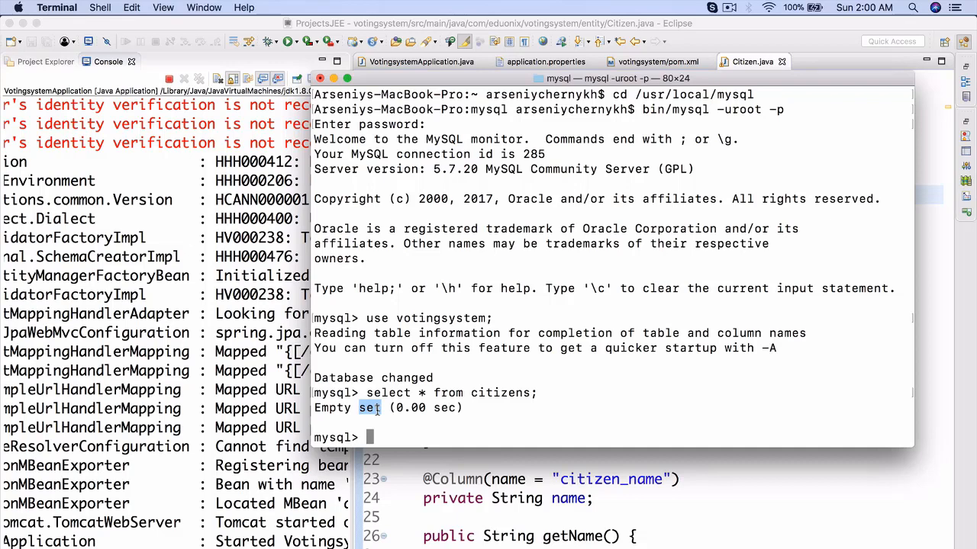
Run 'select * from hey' to get a table-doesn't-exist error, then begin typing an insert command
type("select *")
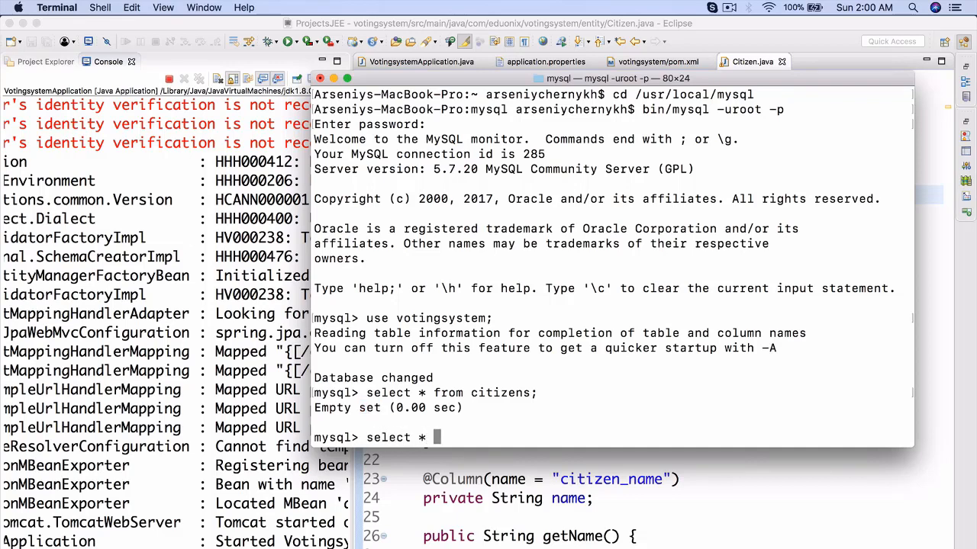
type("from")
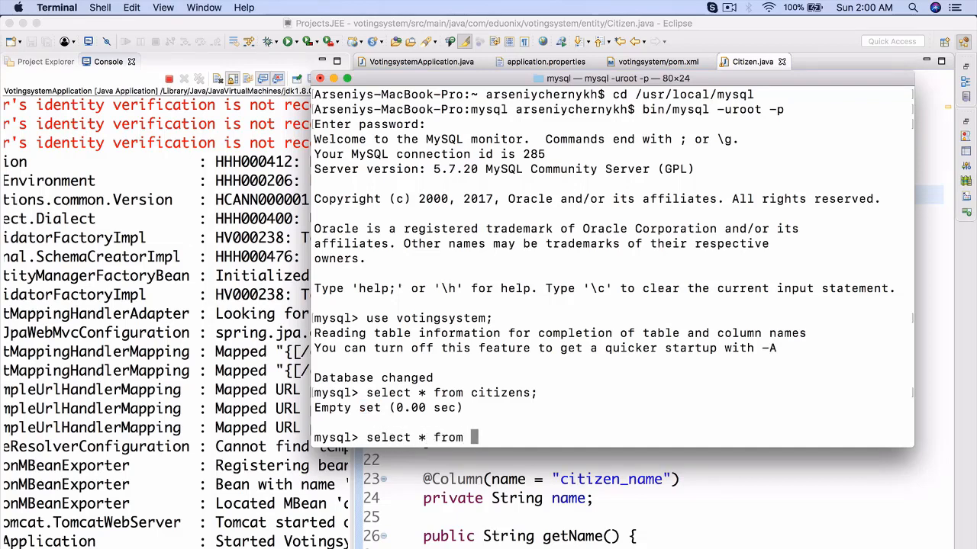
type("h")
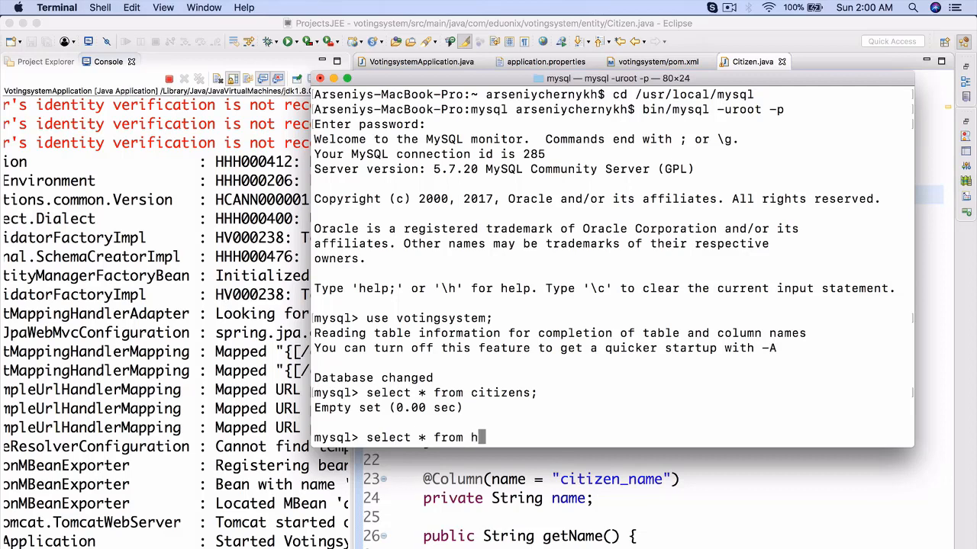
type("ey")
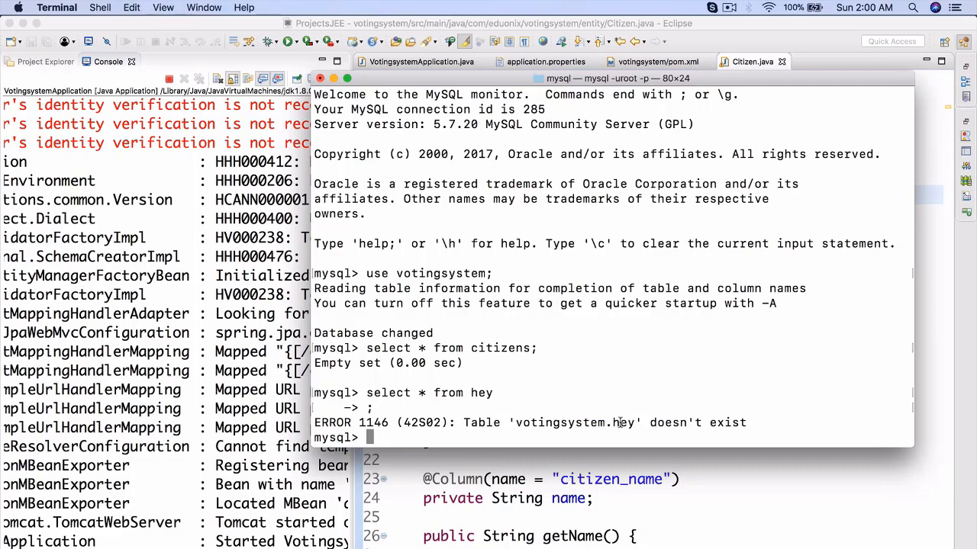
double_click(727, 421)
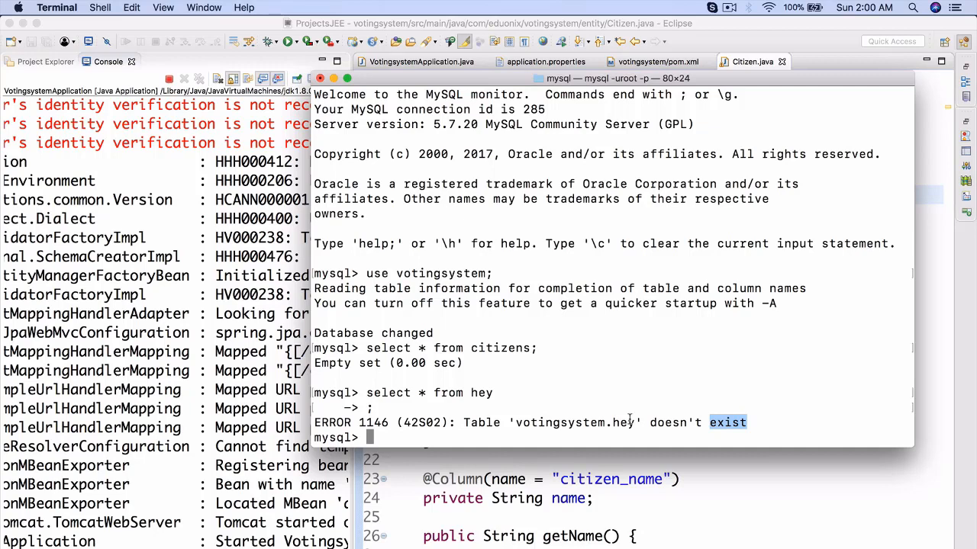
mouse_move(586, 440)
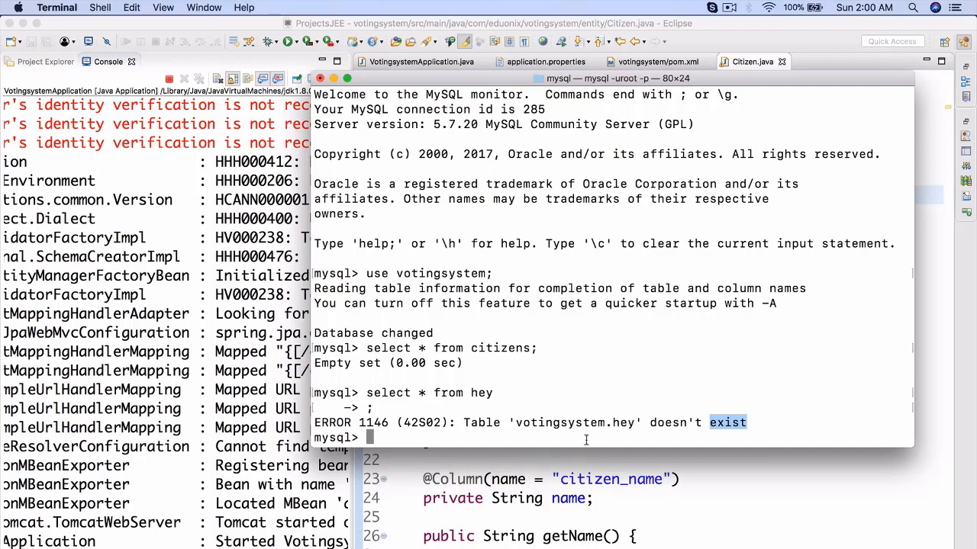
type("add")
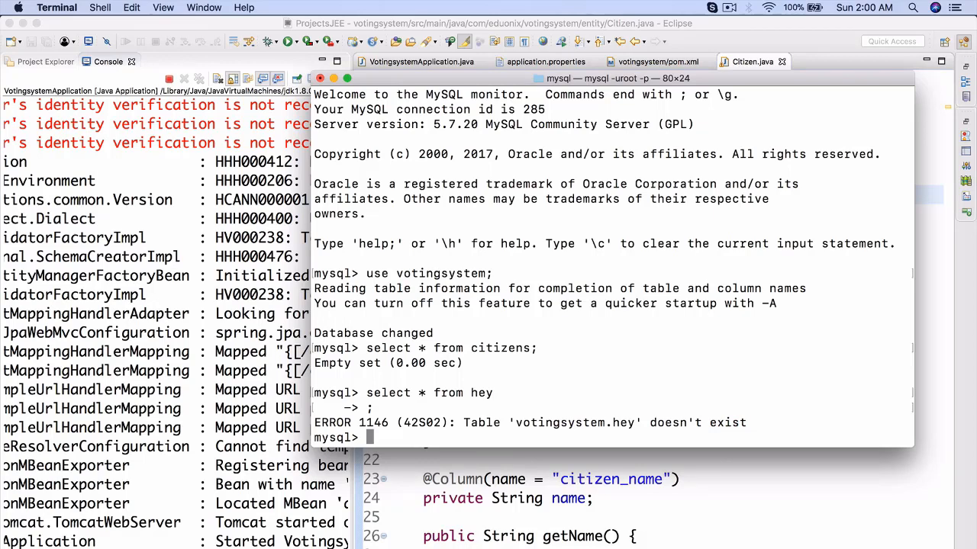
type("insert")
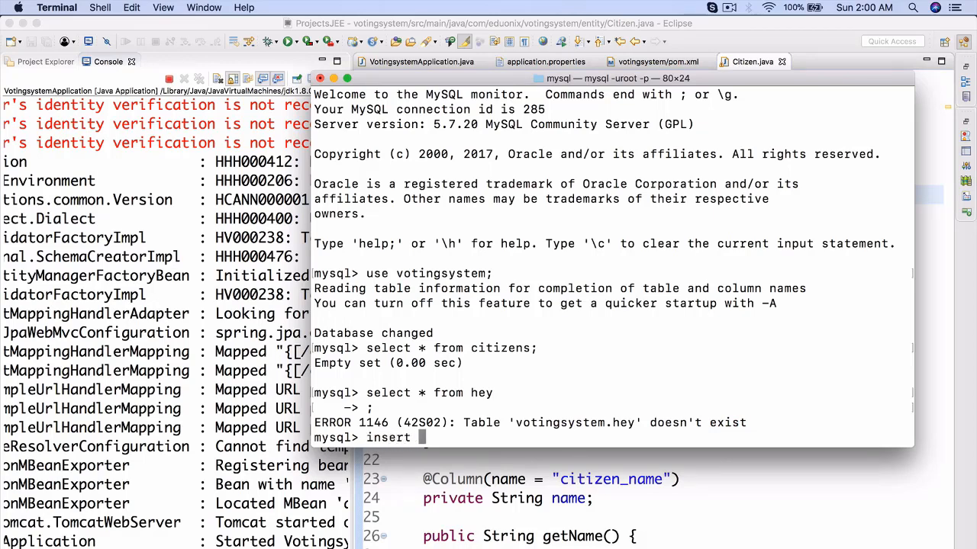
Insert the row (1, 'bob') into citizens, correcting the column name to citizen_name
type("into")
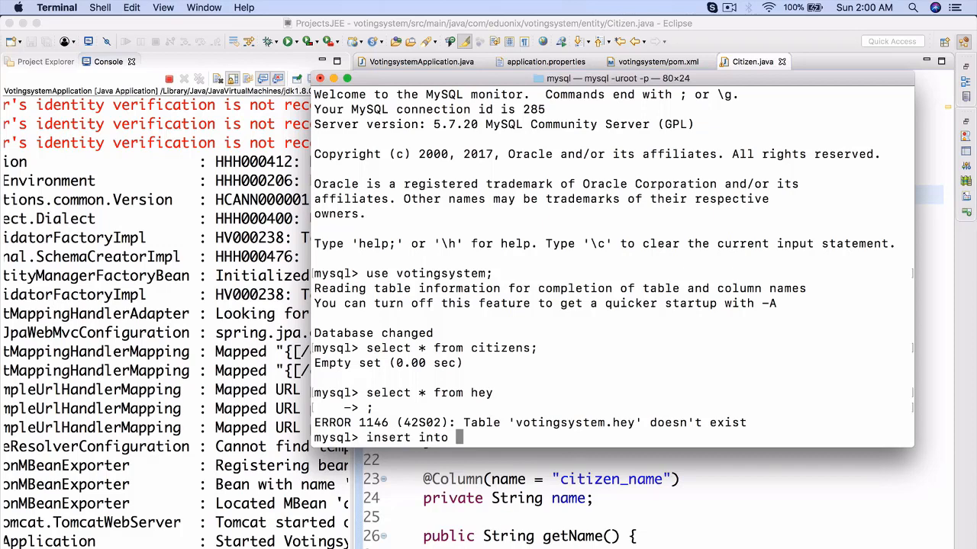
type("citizens")
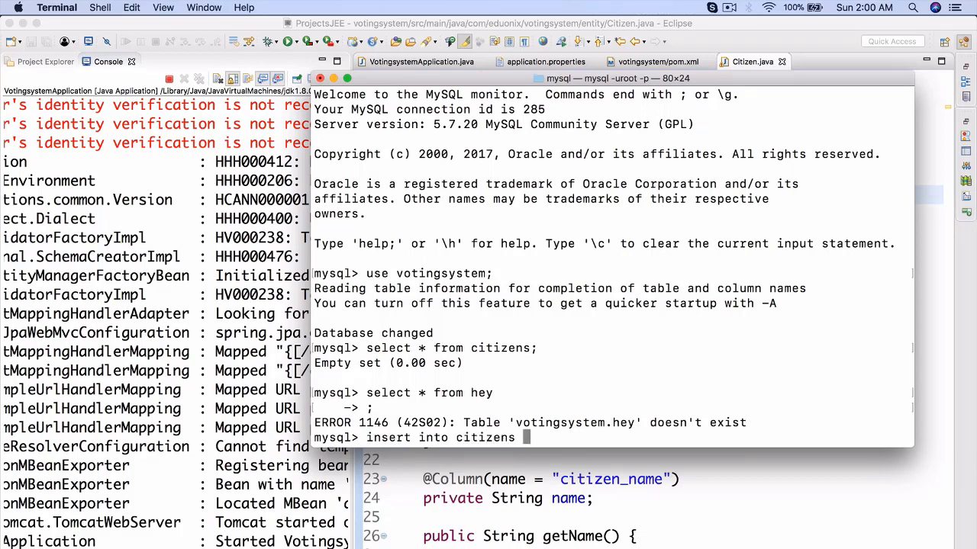
type("(id,name) values(")
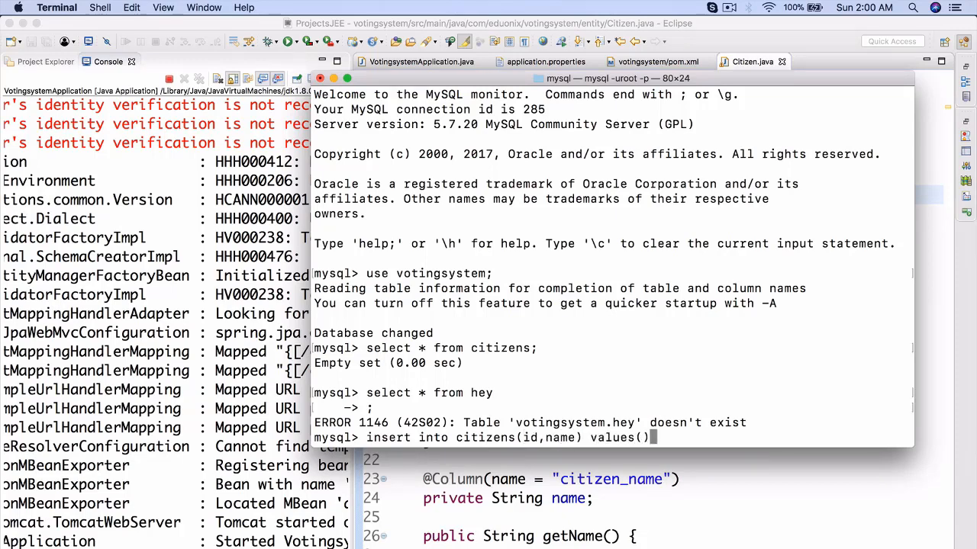
type("1,")
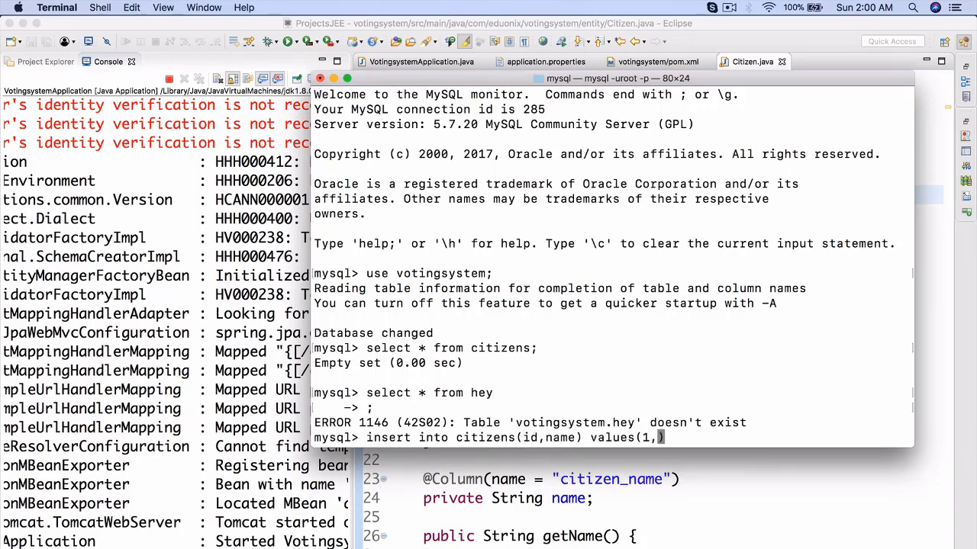
type("'bob')")
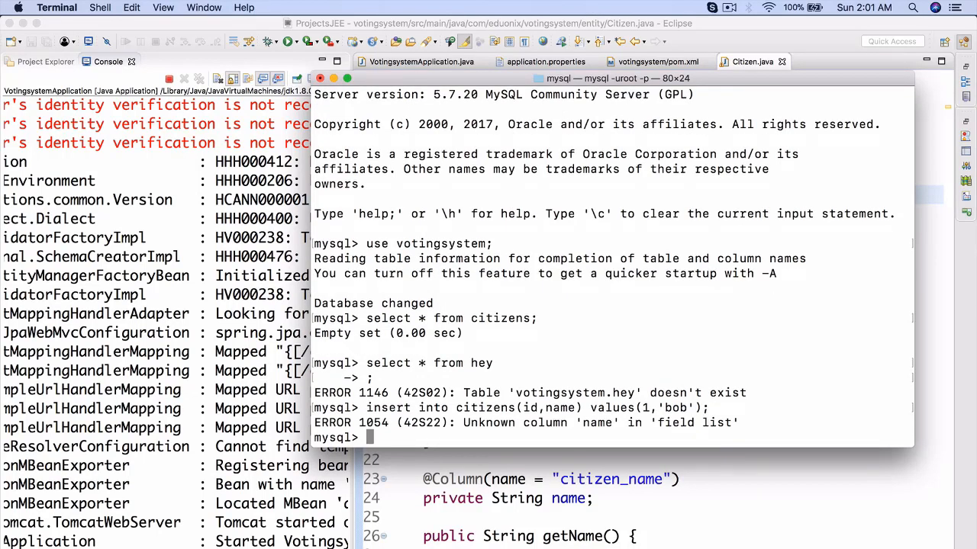
type("insert into citizens(id,name) values(1,'bob');")
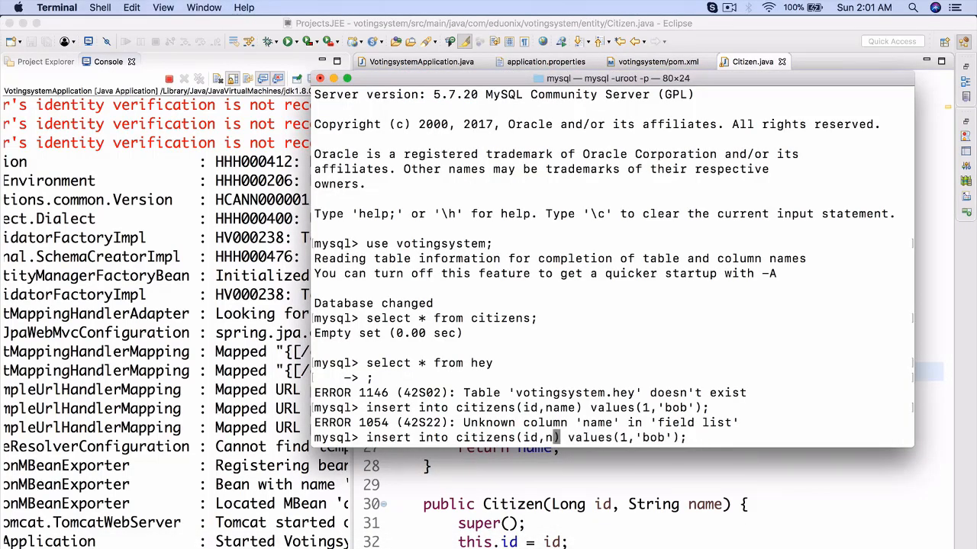
key("Return")
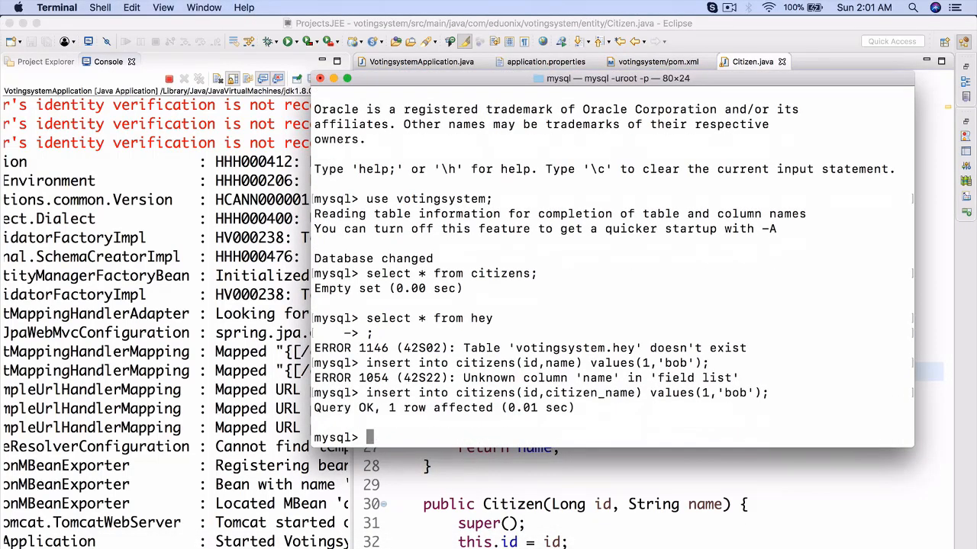
Query select * from citizens and highlight bob in the result
type("select * from")
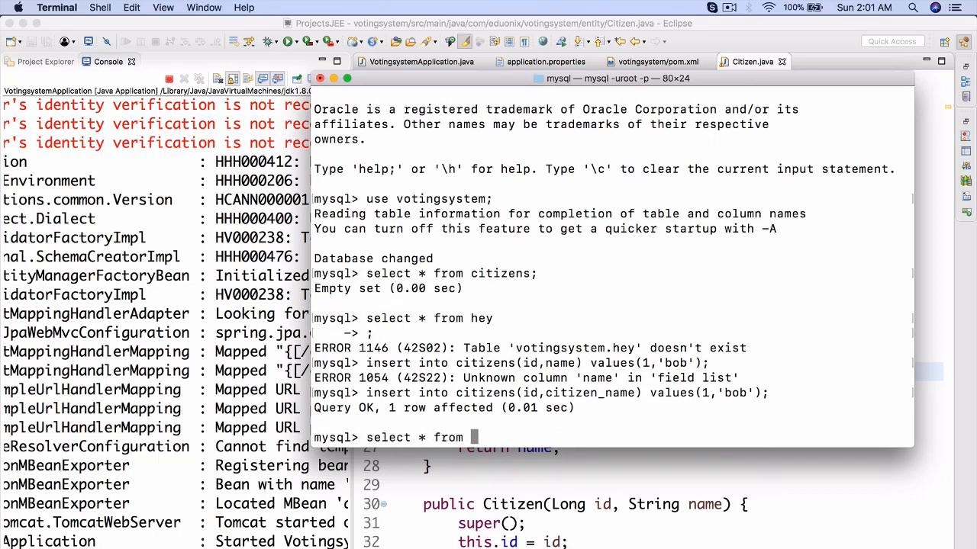
type("ci")
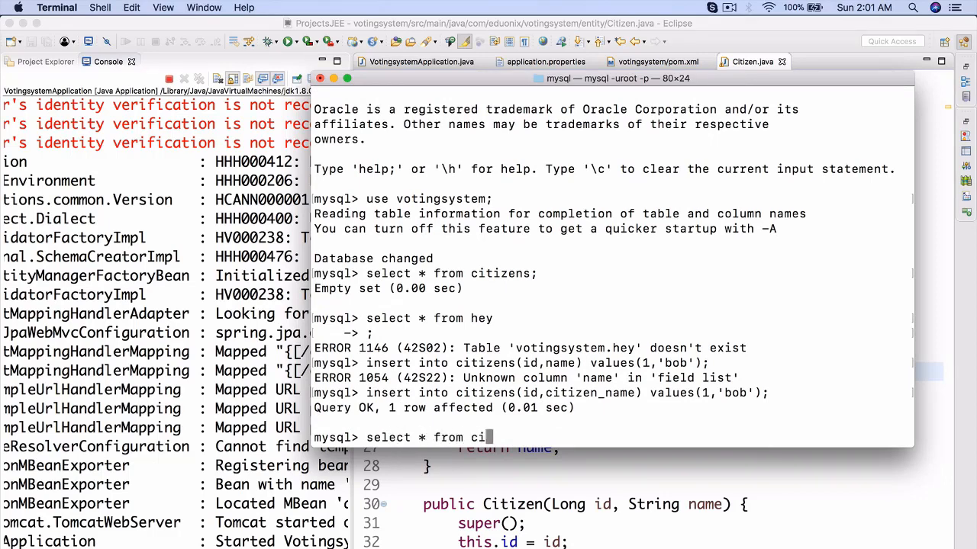
key("Return")
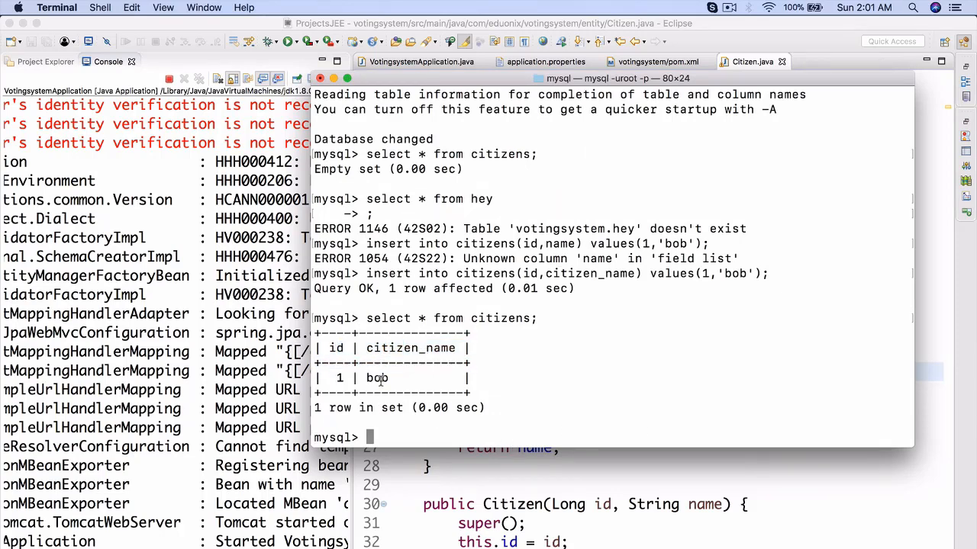
double_click(376, 379)
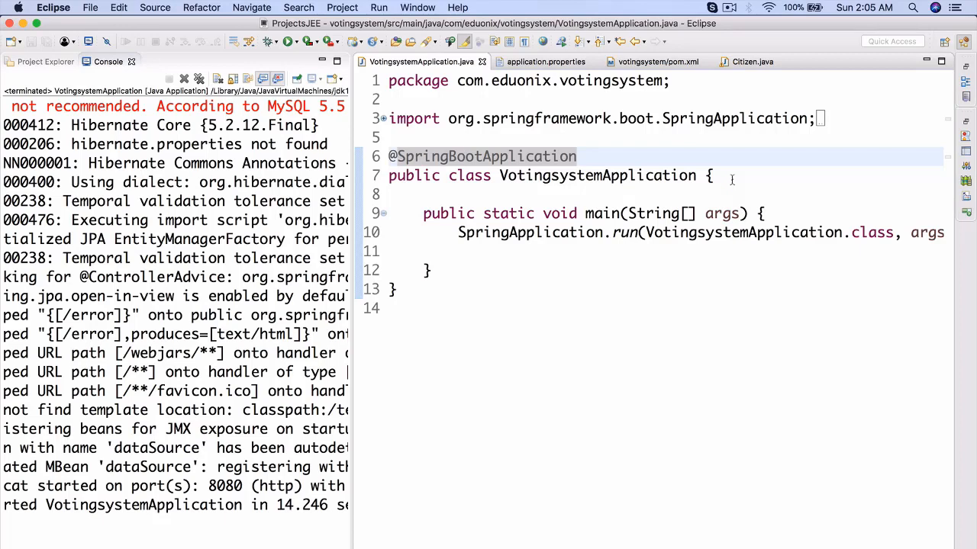
Return to Eclipse and show application.properties with the MySQL datasource and create-drop settings
left_click(465, 156)
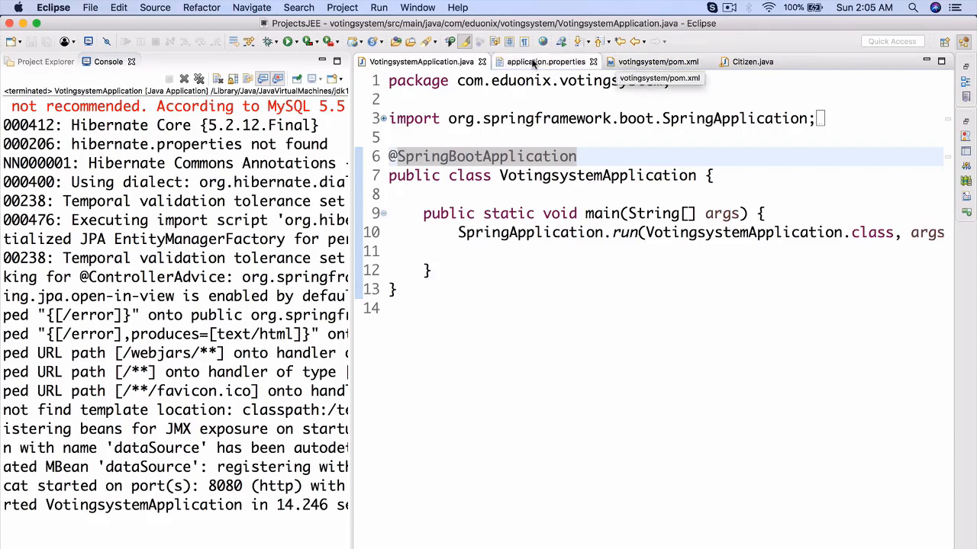
left_click(543, 61)
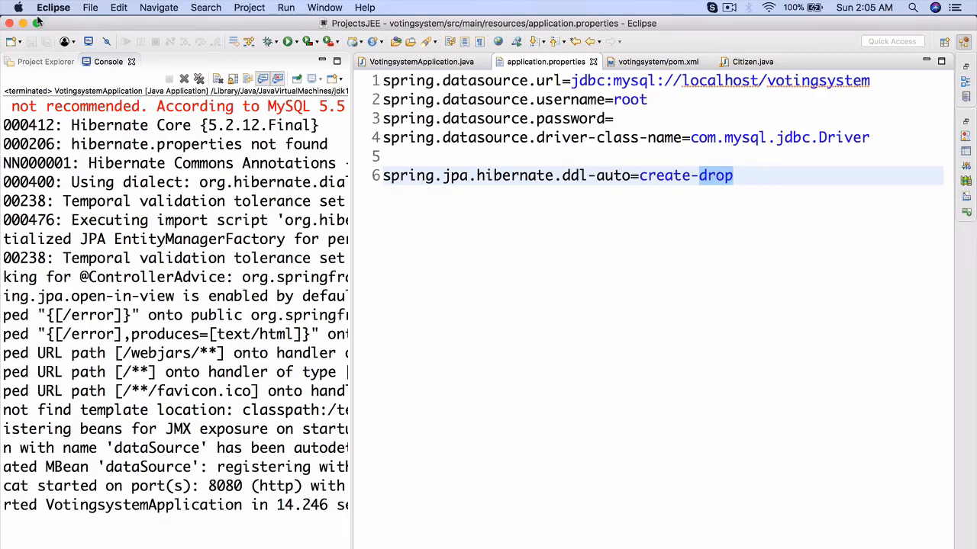
Locate and open Citizen.java from the entity package in Project Explorer
left_click(46, 62)
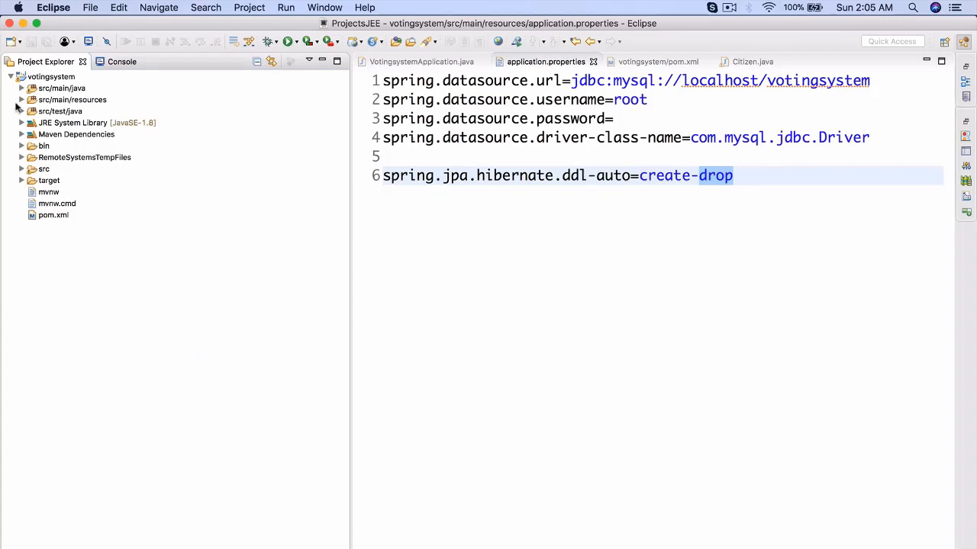
left_click(21, 87)
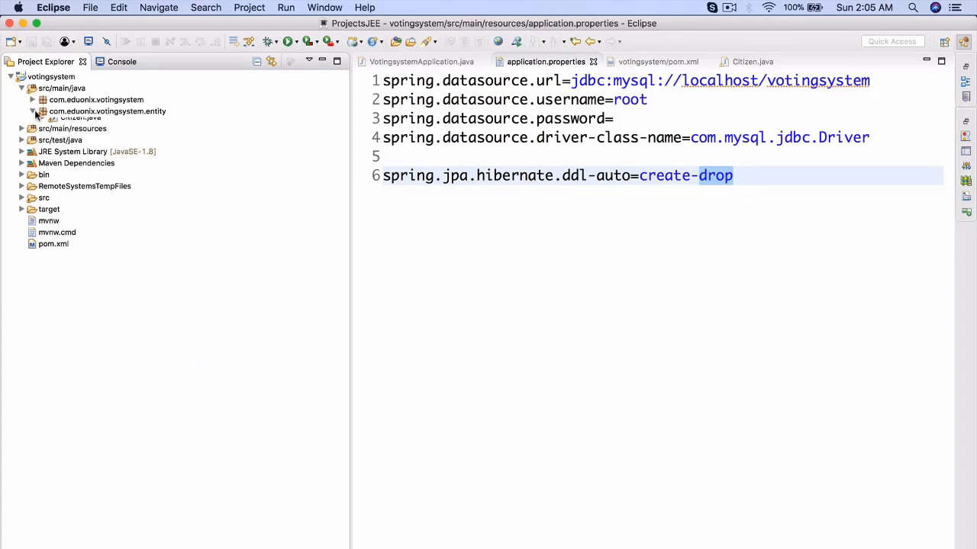
left_click(751, 61)
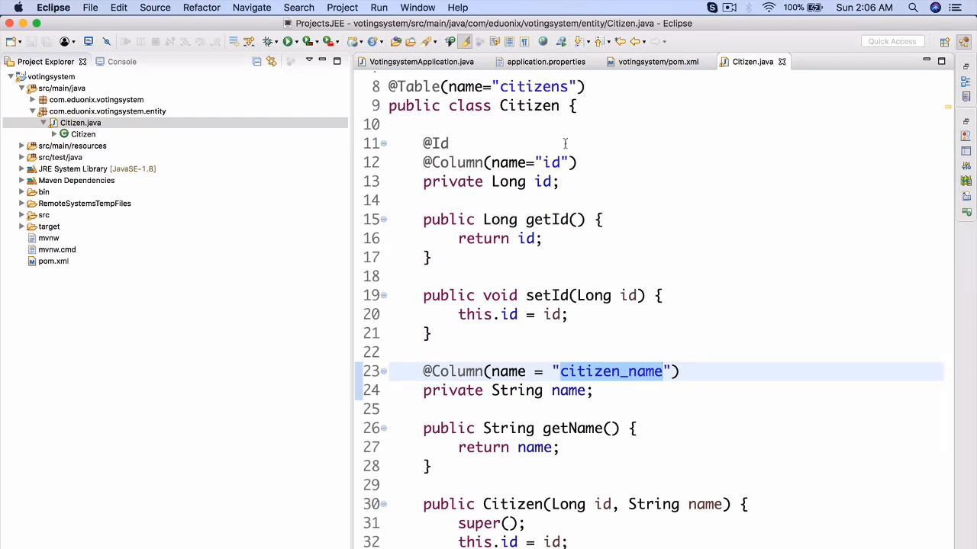
Scroll through the Citizen entity to review the citizen_name column mapping
left_click(662, 372)
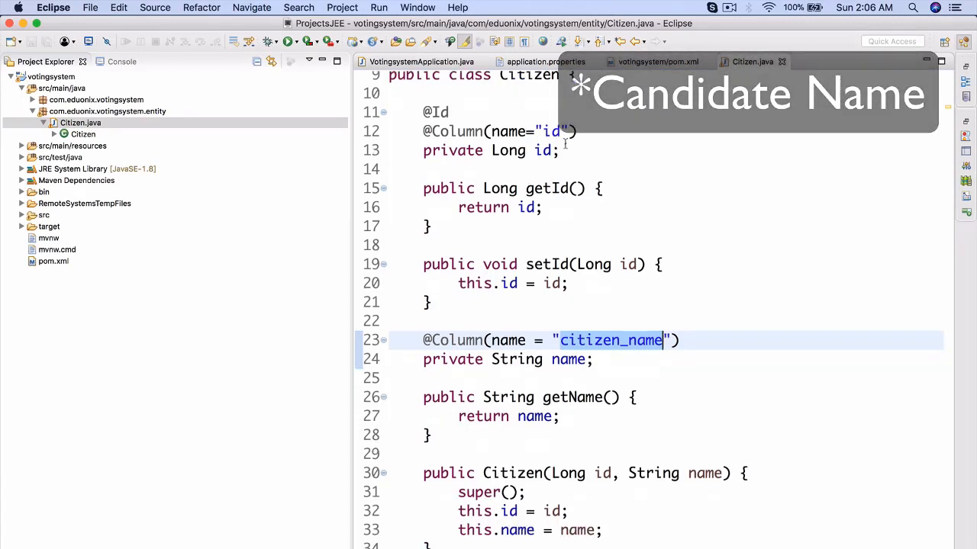
scroll("down", 3)
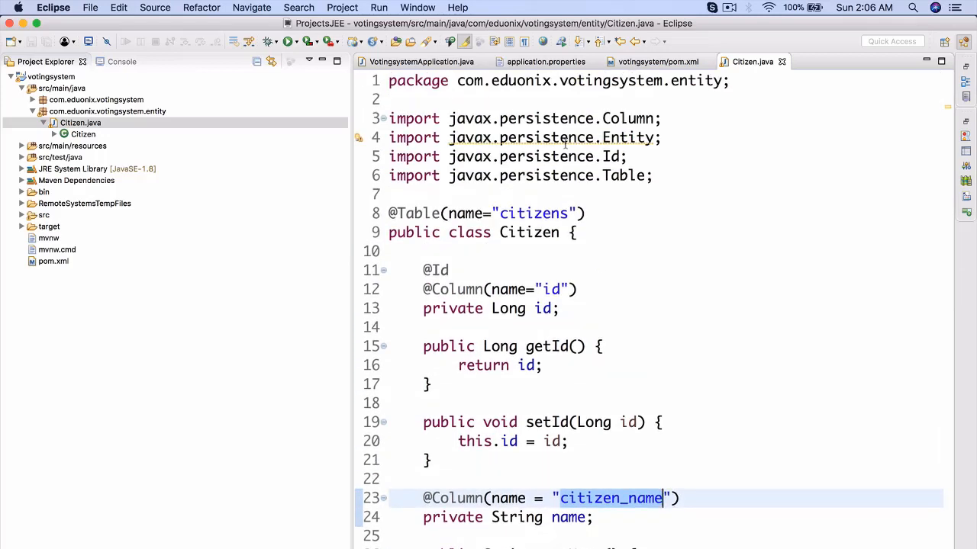
scroll("down", 3)
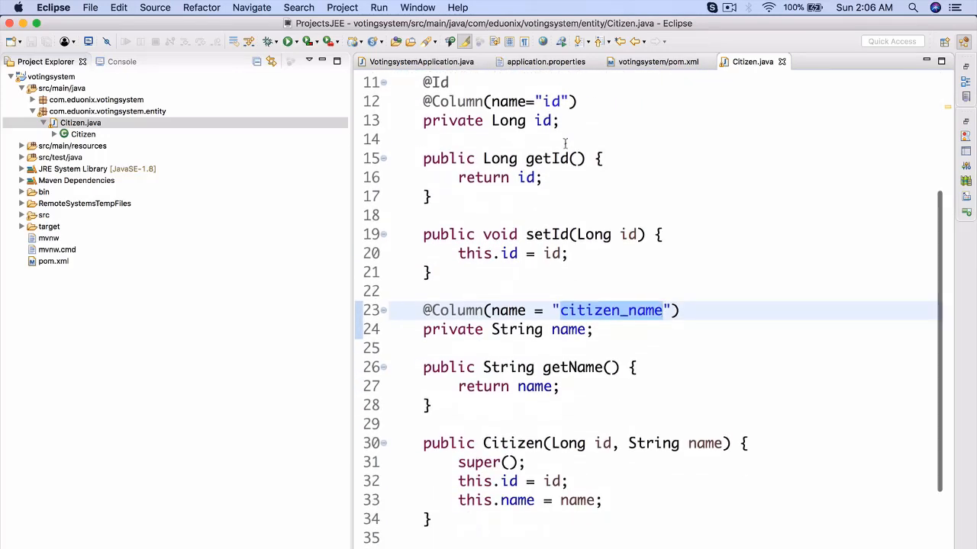